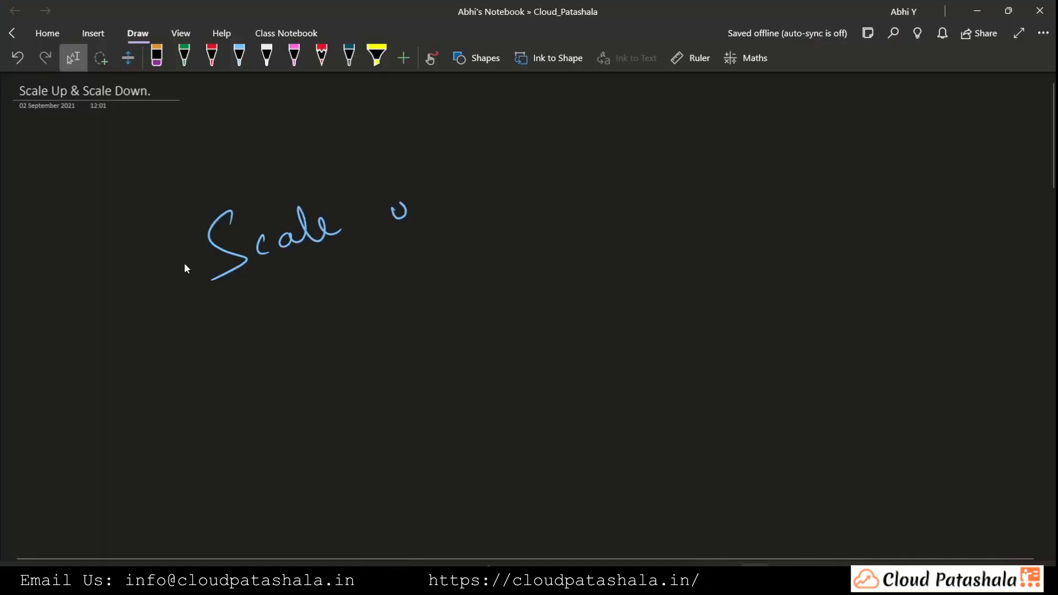
Handwrite 'Horizontal Scaling is' in light blue ink with 'Scaling' underlined
{"action": "left_click_drag", "start_coordinate": [398, 210], "coordinate": [824, 203]}
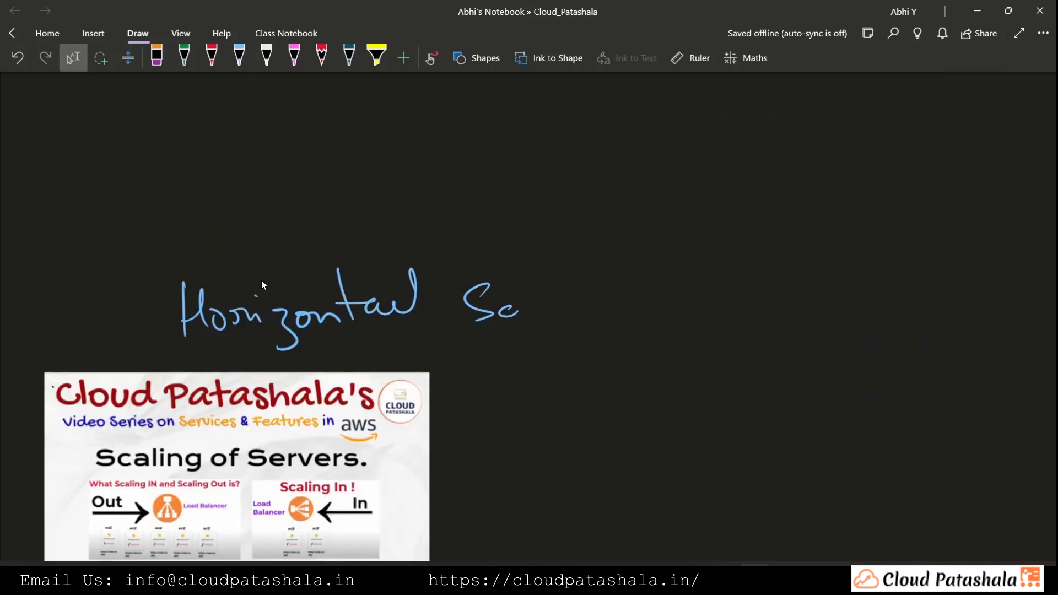
{"action": "left_click_drag", "start_coordinate": [519, 310], "coordinate": [595, 365]}
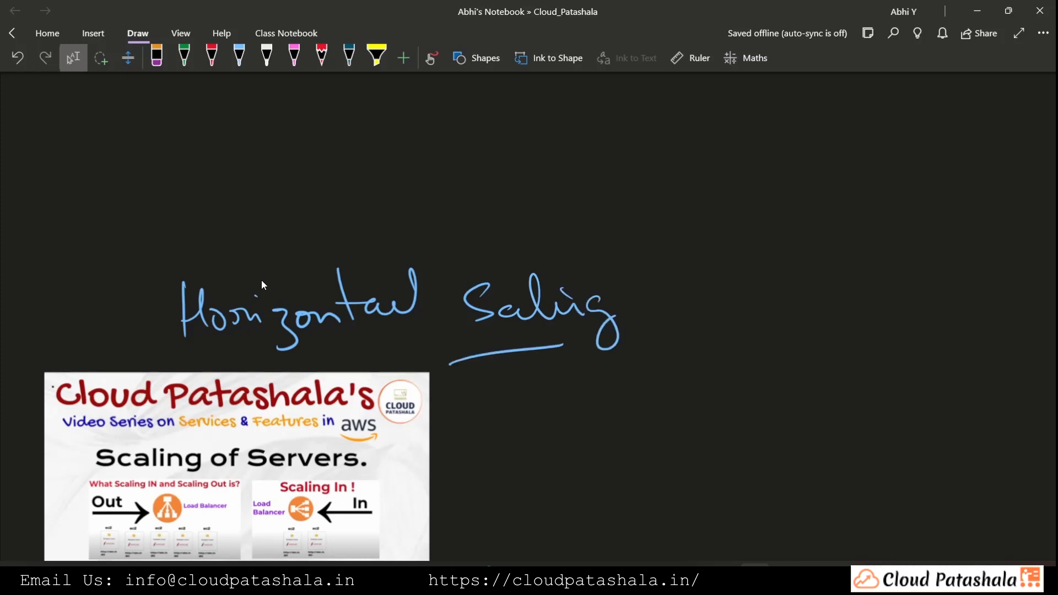
{"action": "left_click_drag", "start_coordinate": [685, 263], "coordinate": [776, 351]}
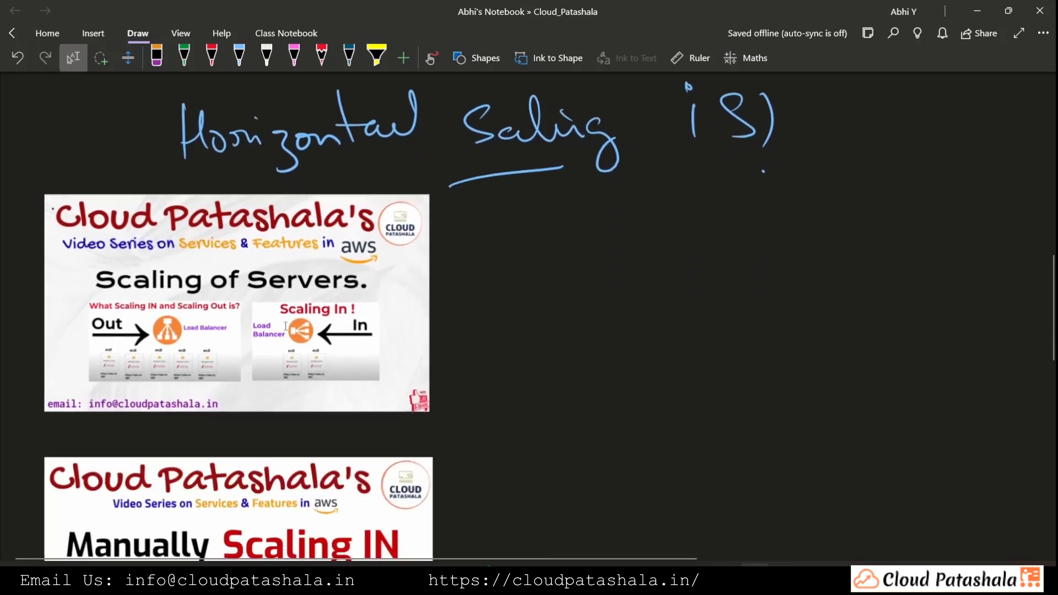
Scroll down to the automatic scaling thumbnail and the auto scaling groups, load balancers, launch configuration notes
{"action": "scroll", "scroll_direction": "down", "scroll_amount": 3}
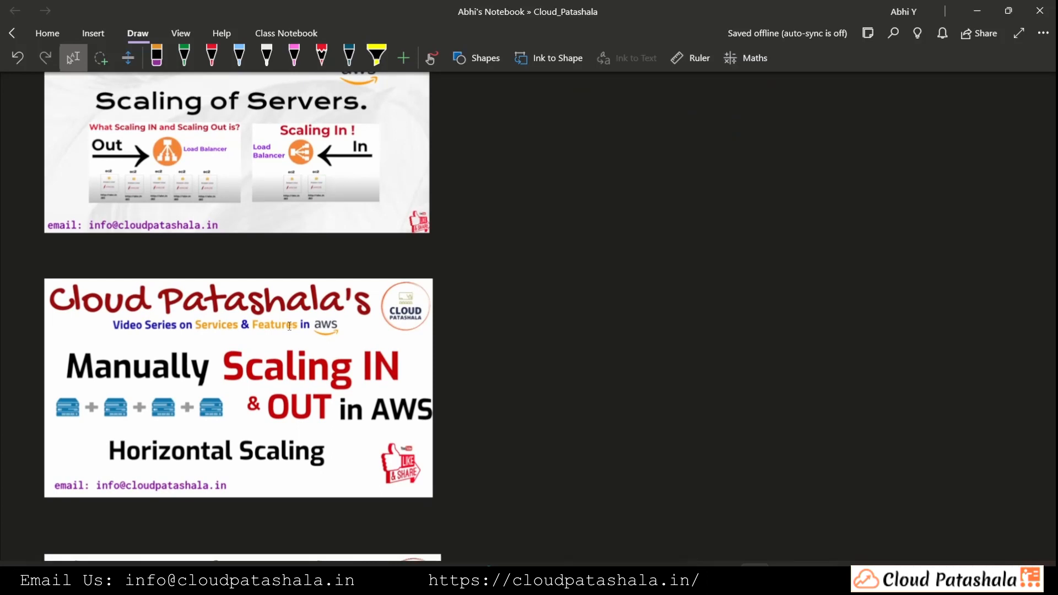
{"action": "scroll", "scroll_direction": "down", "scroll_amount": 3}
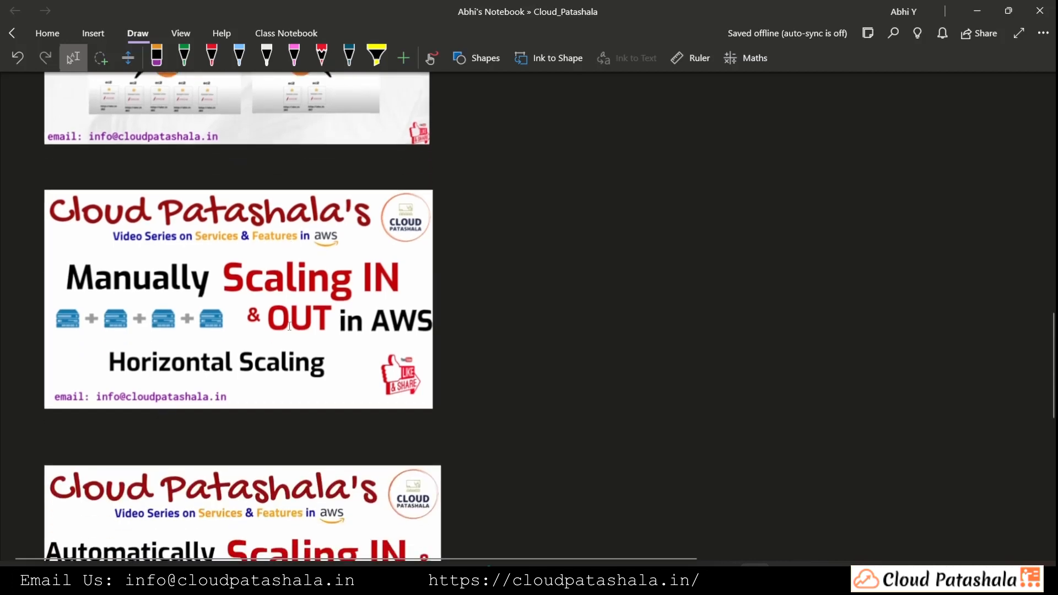
{"action": "scroll", "scroll_direction": "down", "scroll_amount": 3}
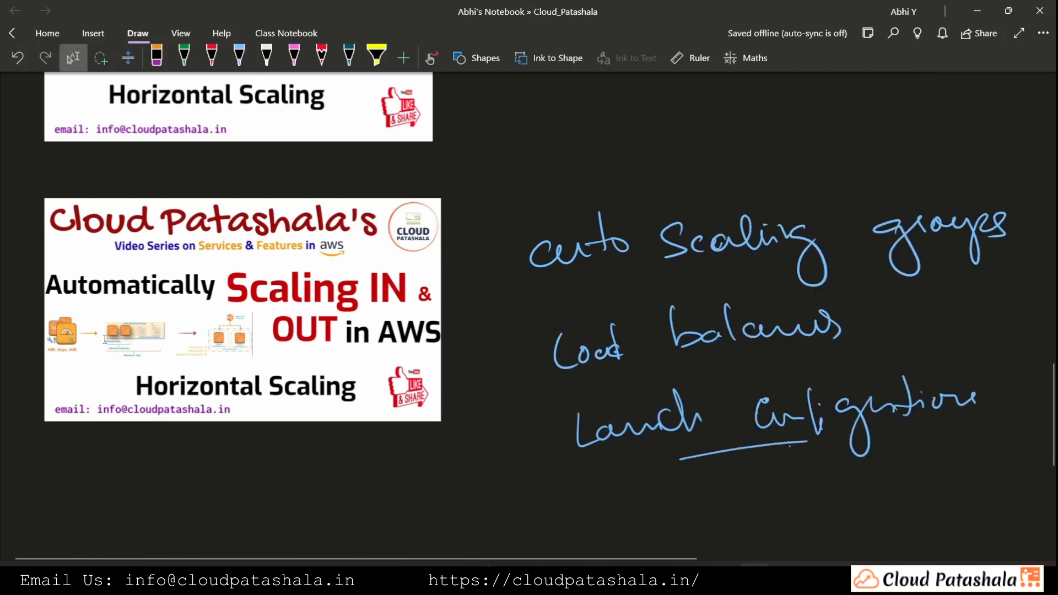
{"action": "scroll", "scroll_direction": "down", "scroll_amount": 3}
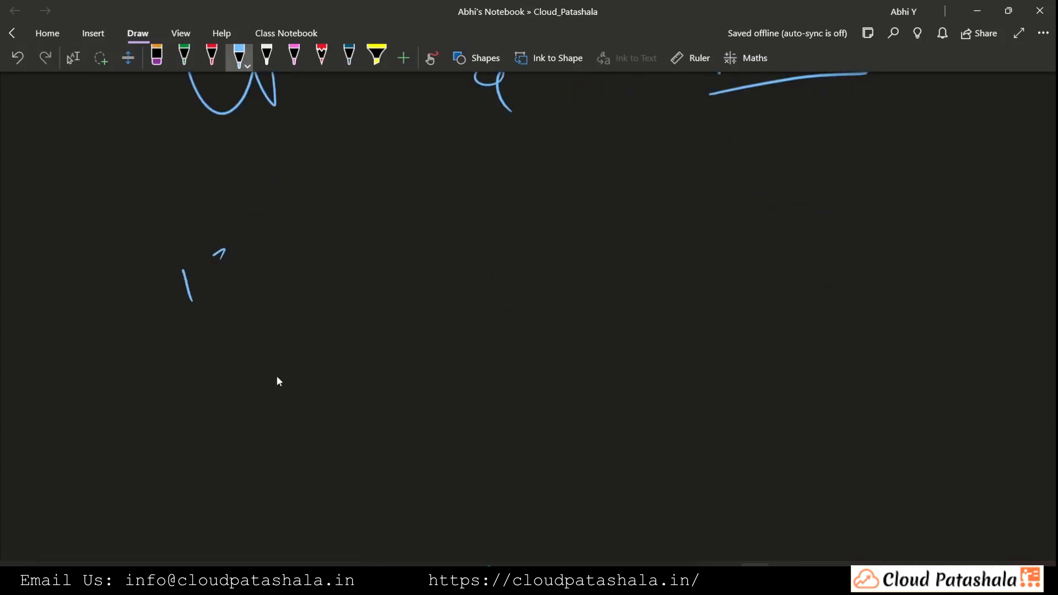
Handwrite '1 Server' and a boxed '1CPU 1GB' server spec in blue ink
{"action": "left_click_drag", "start_coordinate": [196, 270], "coordinate": [318, 311]}
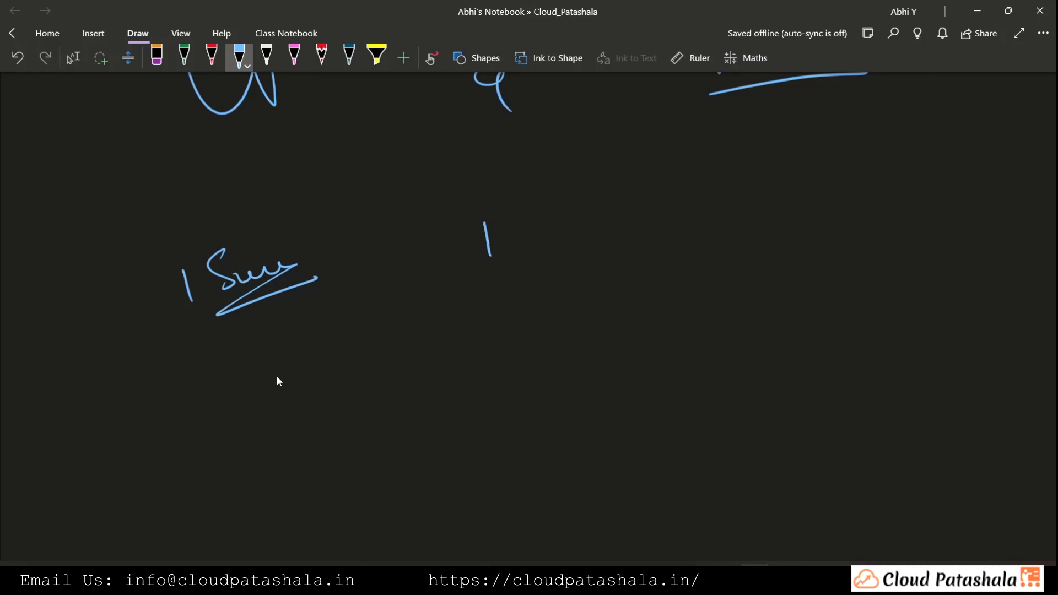
{"action": "left_click_drag", "start_coordinate": [500, 236], "coordinate": [581, 236]}
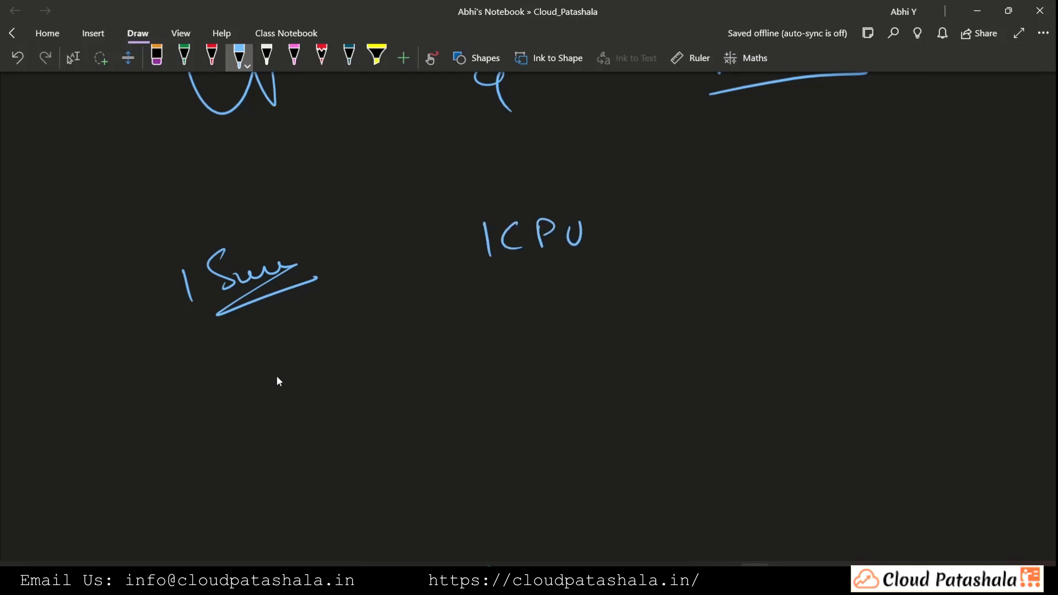
{"action": "left_click_drag", "start_coordinate": [493, 296], "coordinate": [567, 296]}
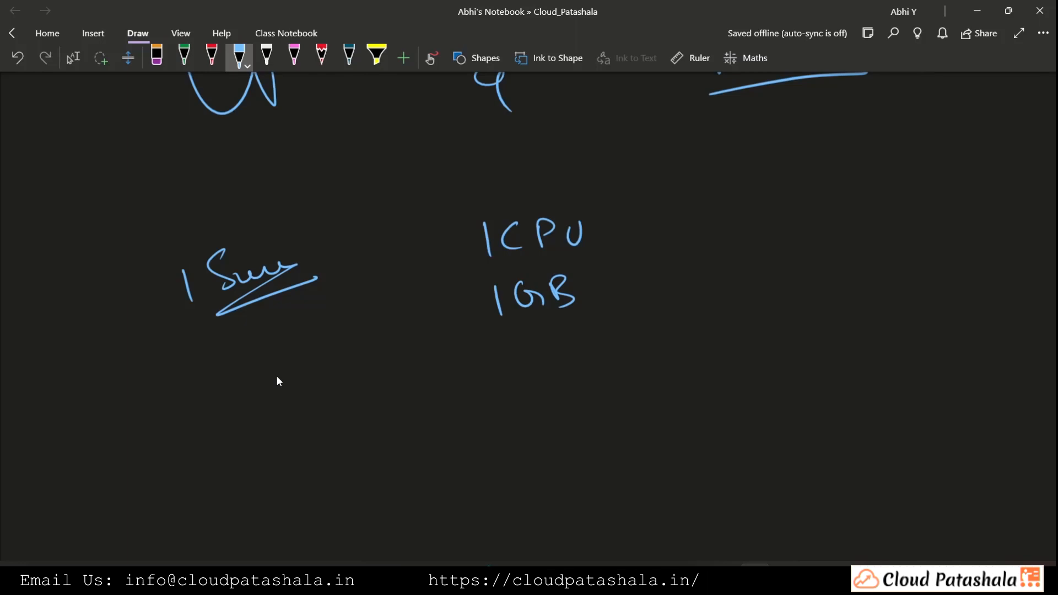
{"action": "left_click_drag", "start_coordinate": [451, 182], "coordinate": [668, 354]}
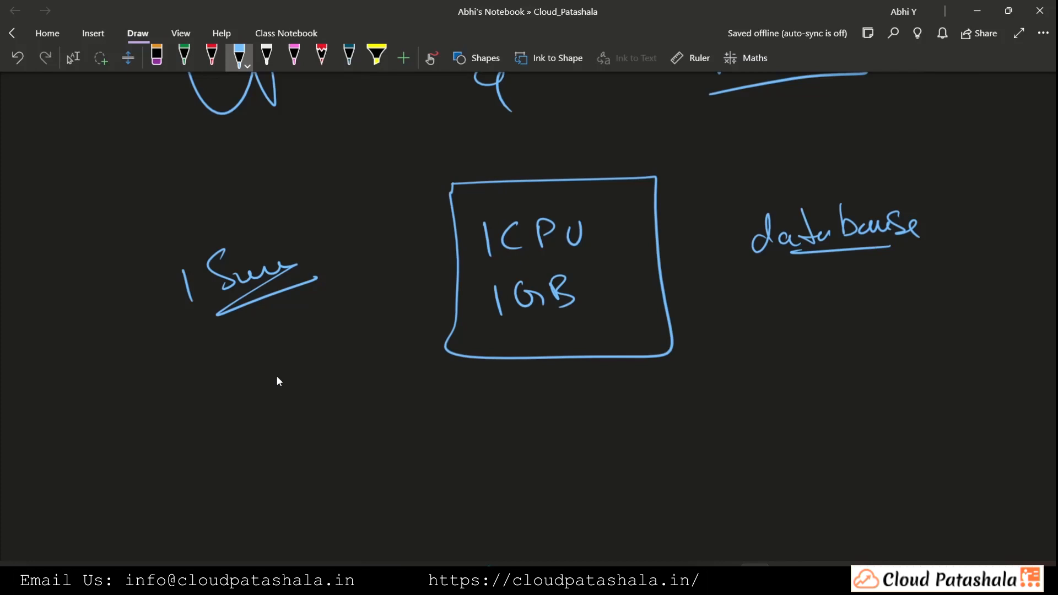
{"action": "left_click", "coordinate": [73, 58]}
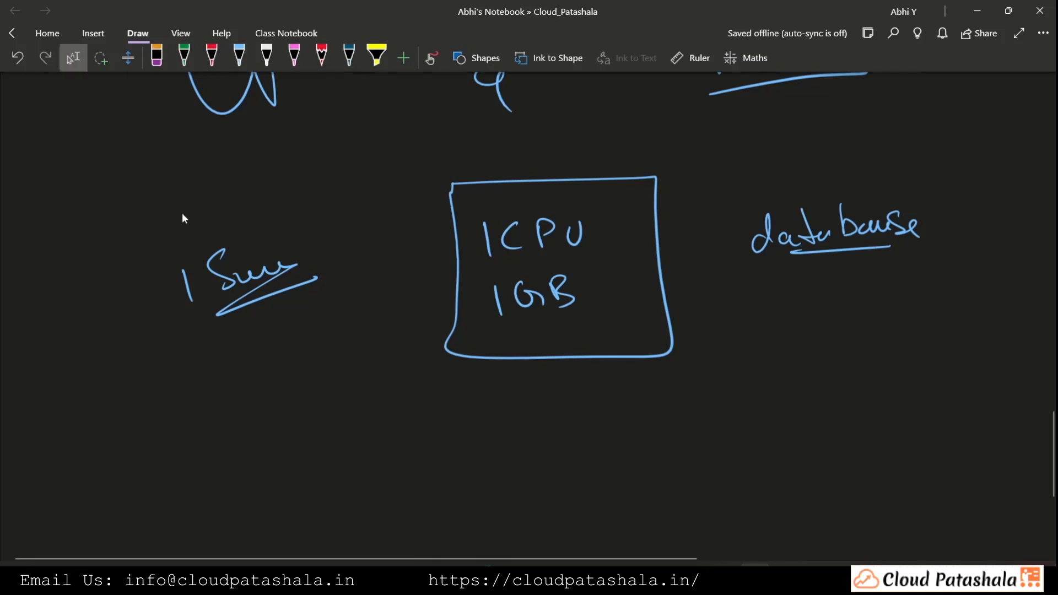
{"action": "left_click_drag", "start_coordinate": [317, 473], "coordinate": [331, 432]}
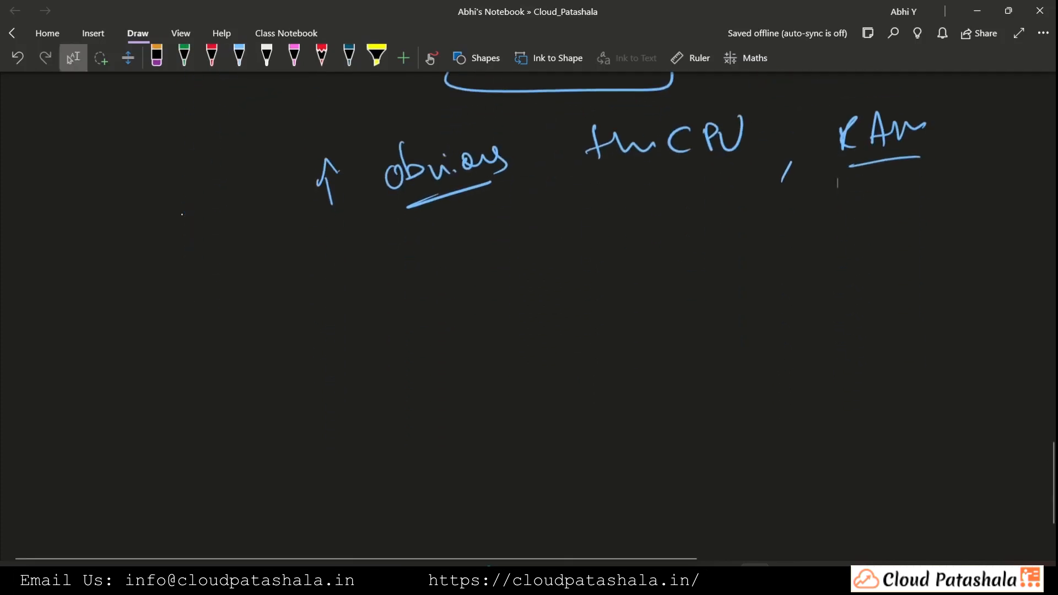
Draw pink CPU and RAM graphs on axes, each curve levelling off at 100%
{"action": "left_click", "coordinate": [293, 55]}
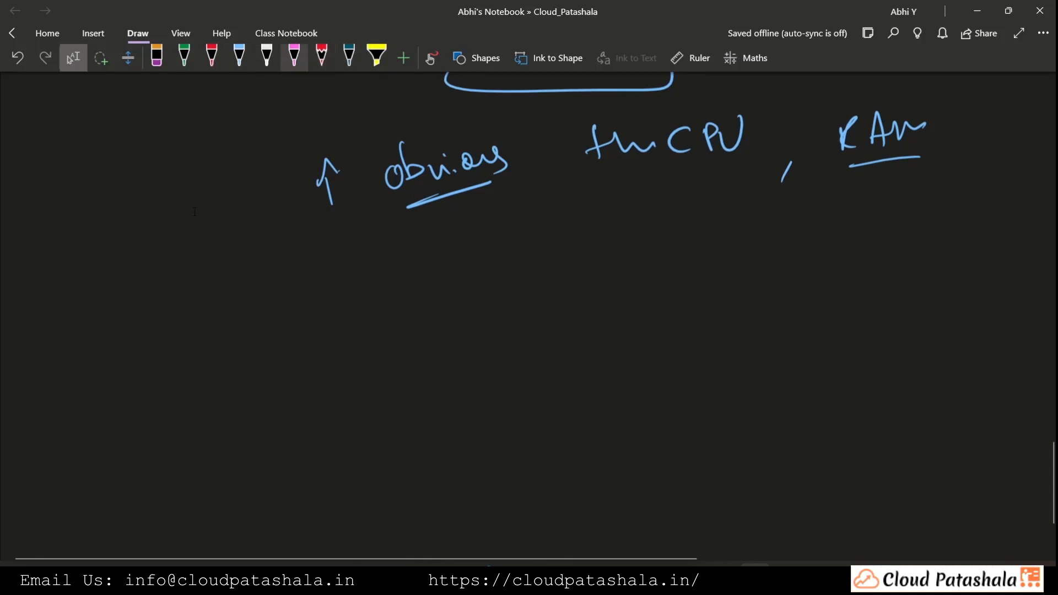
{"action": "left_click_drag", "start_coordinate": [101, 311], "coordinate": [442, 498]}
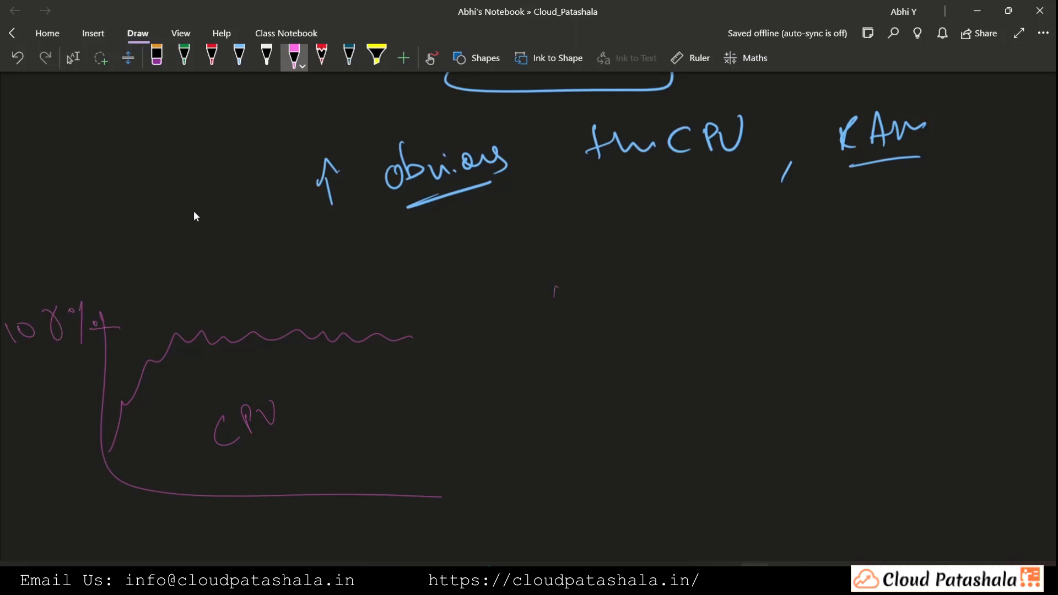
{"action": "left_click_drag", "start_coordinate": [555, 290], "coordinate": [935, 446]}
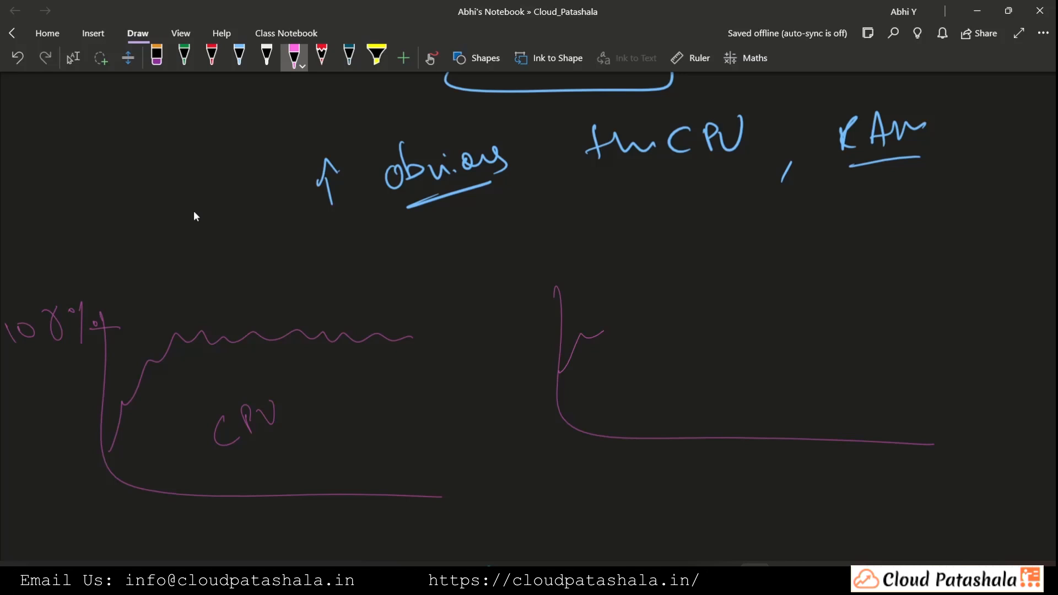
{"action": "left_click_drag", "start_coordinate": [587, 331], "coordinate": [929, 331]}
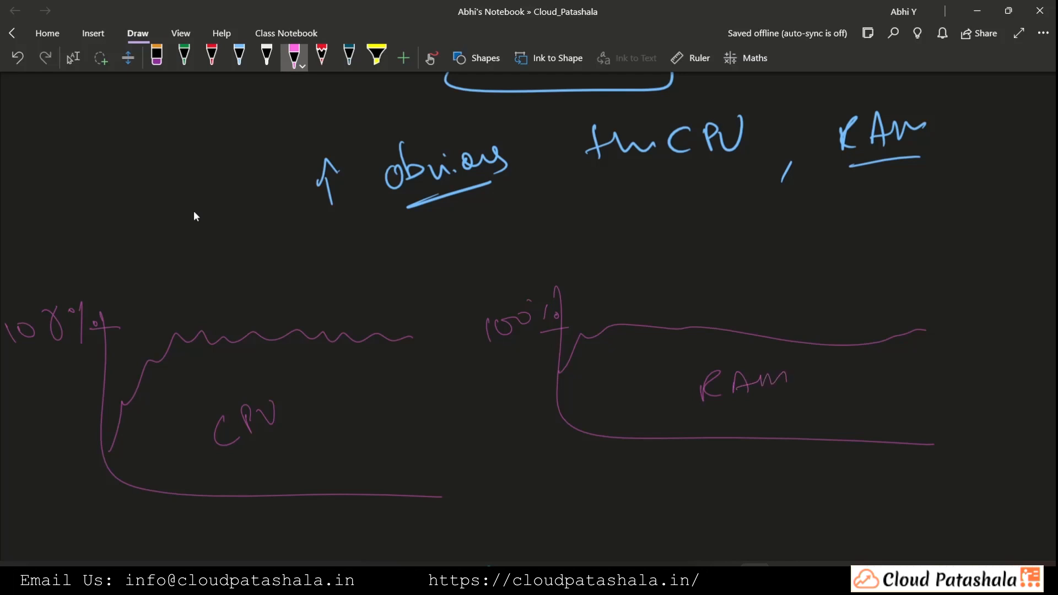
{"action": "left_click", "coordinate": [72, 58]}
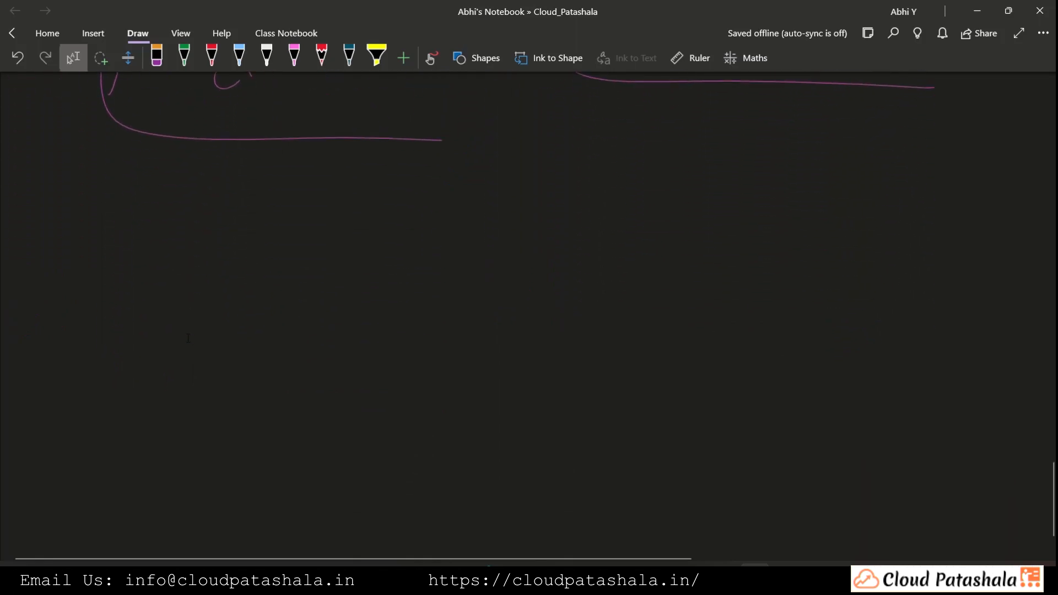
Handwrite 'multiple DB' with DB underlined and a double-headed arrow to 'Horizontal Scaling'
{"action": "left_click", "coordinate": [293, 55]}
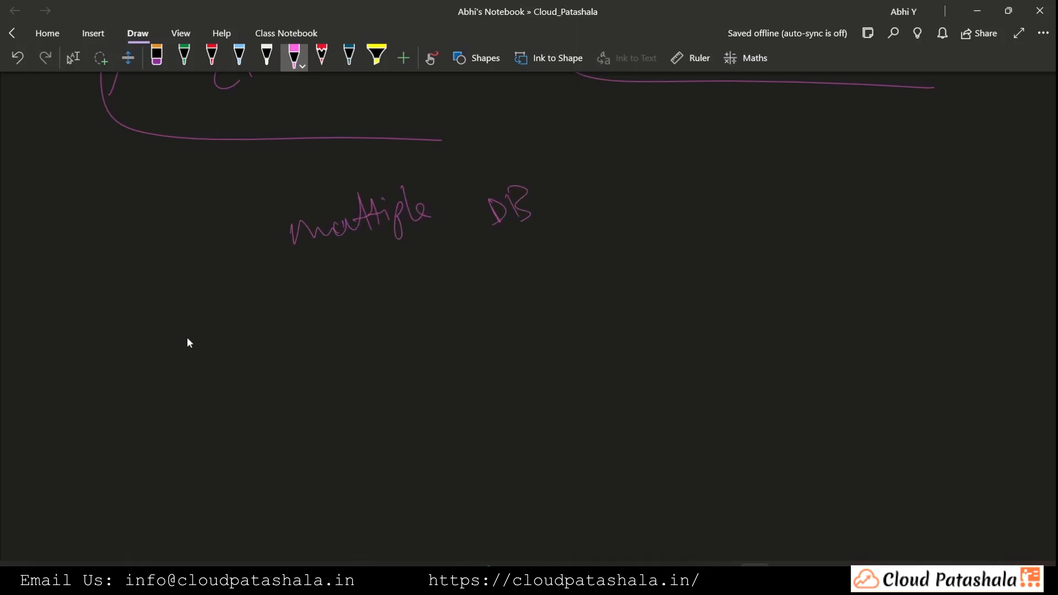
{"action": "left_click_drag", "start_coordinate": [502, 243], "coordinate": [559, 231]}
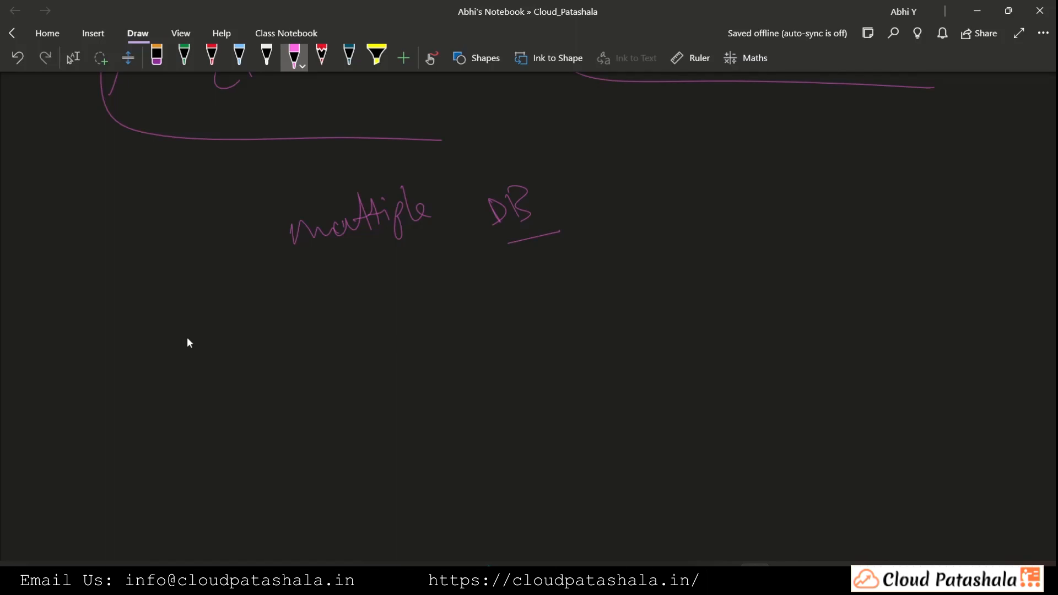
{"action": "left_click_drag", "start_coordinate": [611, 200], "coordinate": [732, 192]}
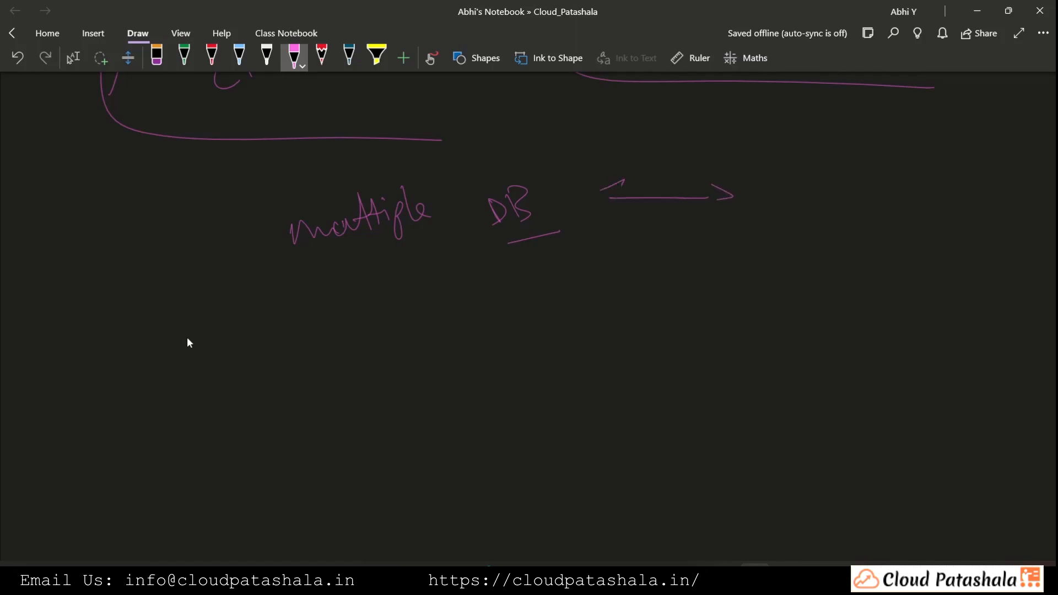
{"action": "left_click_drag", "start_coordinate": [783, 163], "coordinate": [999, 271]}
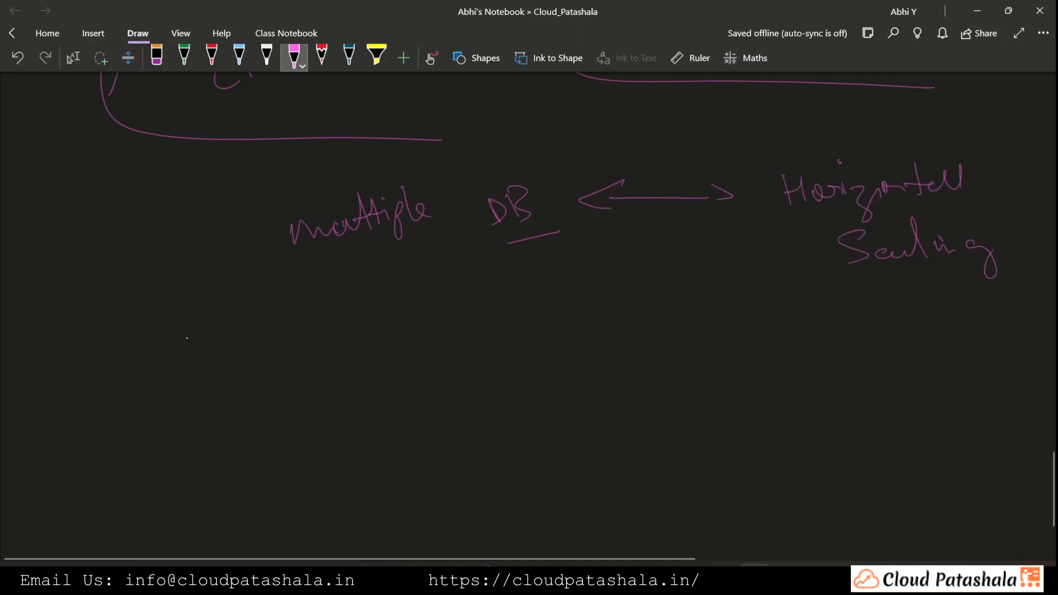
Cross out 'Horizontal Scaling' with a red X and write 'data' above the arrow
{"action": "left_click_drag", "start_coordinate": [833, 274], "coordinate": [972, 154]}
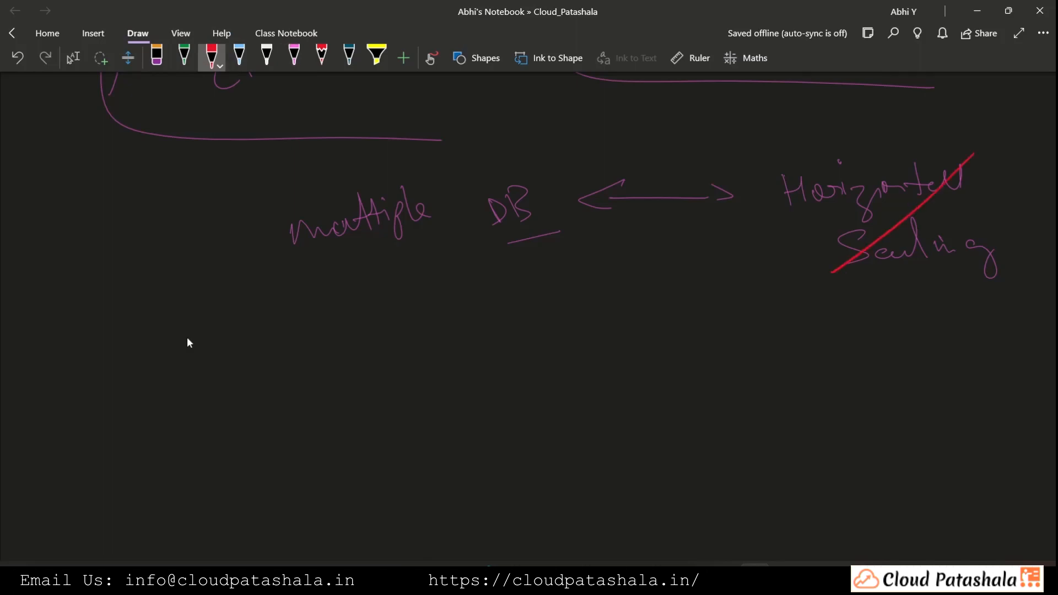
{"action": "left_click_drag", "start_coordinate": [837, 139], "coordinate": [955, 270]}
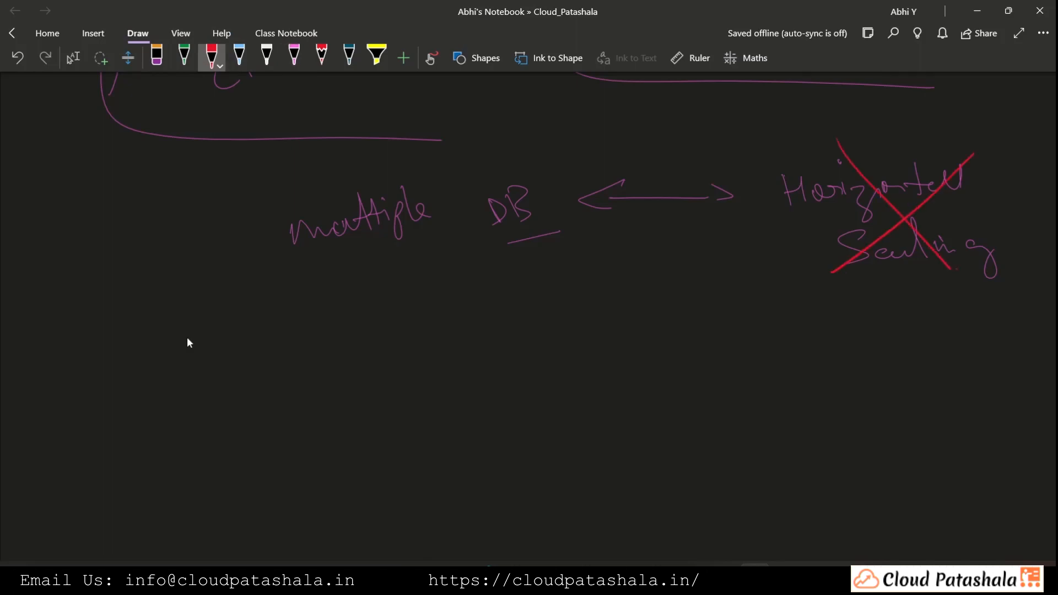
{"action": "left_click_drag", "start_coordinate": [631, 142], "coordinate": [716, 155]}
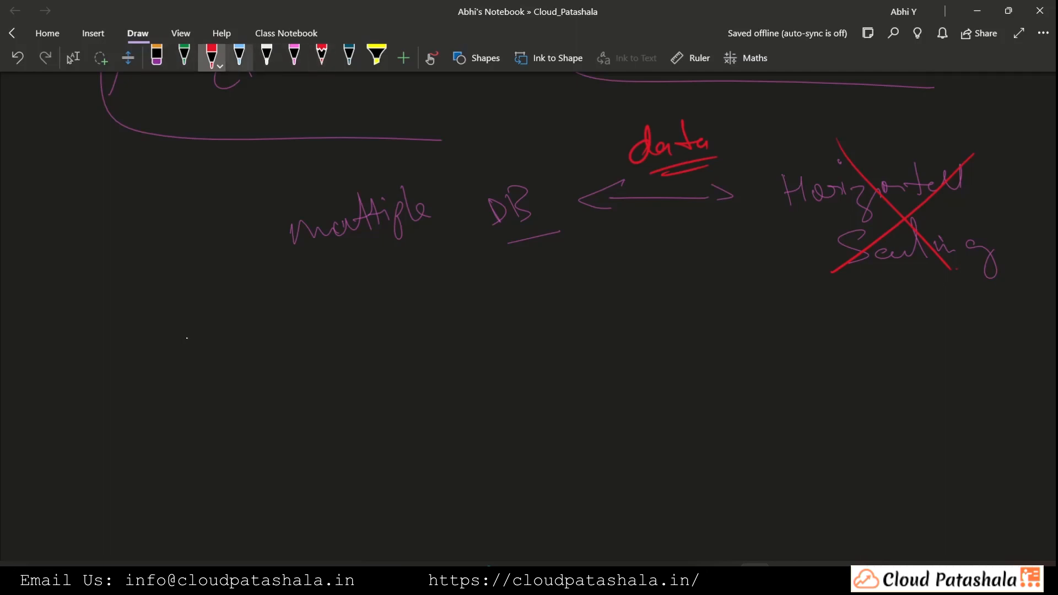
{"action": "left_click", "coordinate": [238, 55]}
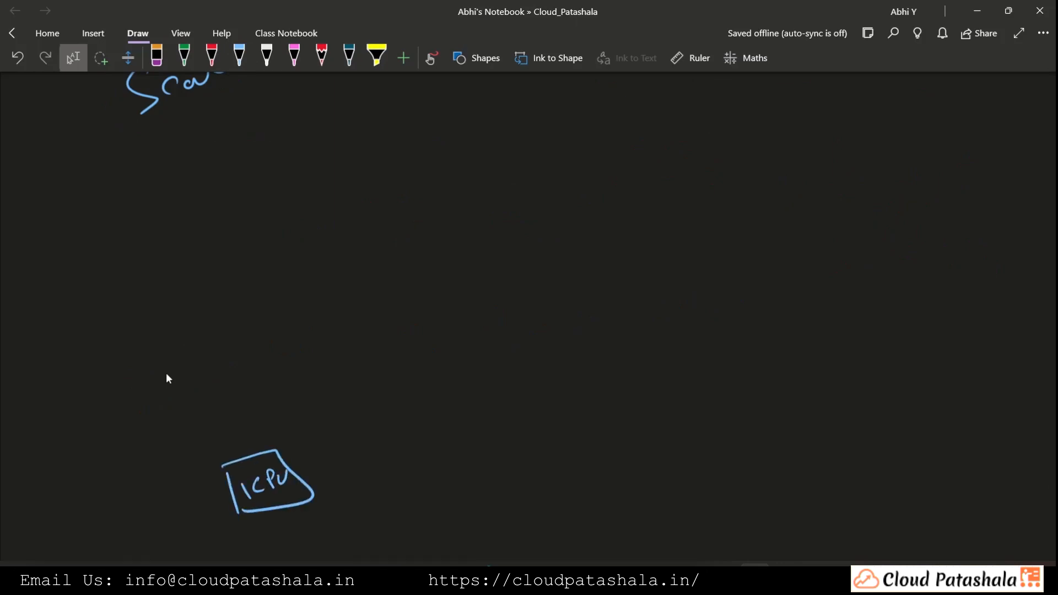
Sketch stacked server boxes labelled 1CPU 1GB, 2CPU 2GB and 4CPU 4GB, growing upward
{"action": "left_click_drag", "start_coordinate": [264, 483], "coordinate": [297, 493]}
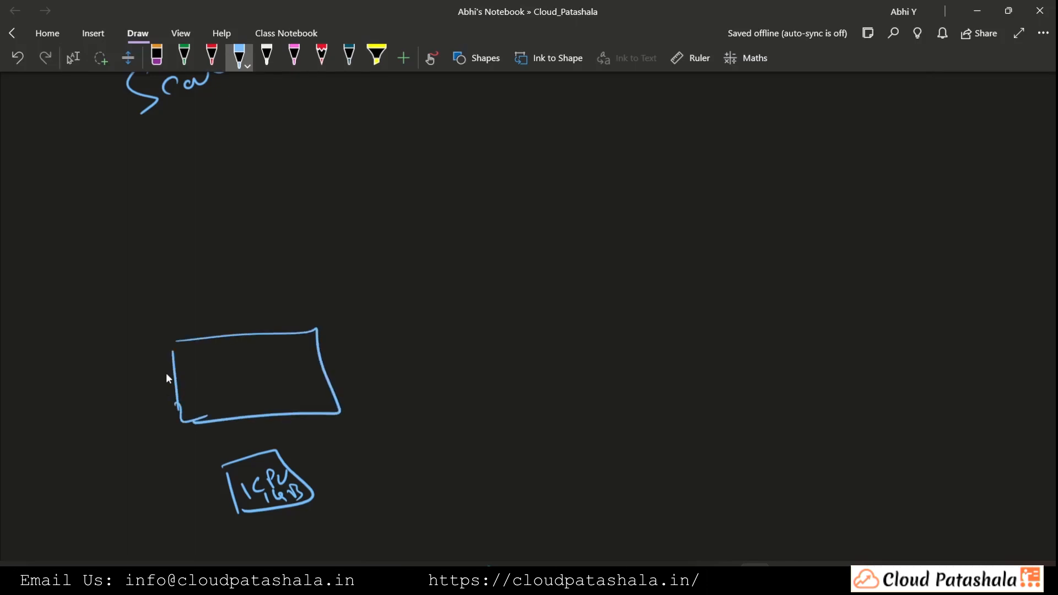
{"action": "left_click_drag", "start_coordinate": [203, 357], "coordinate": [280, 362]}
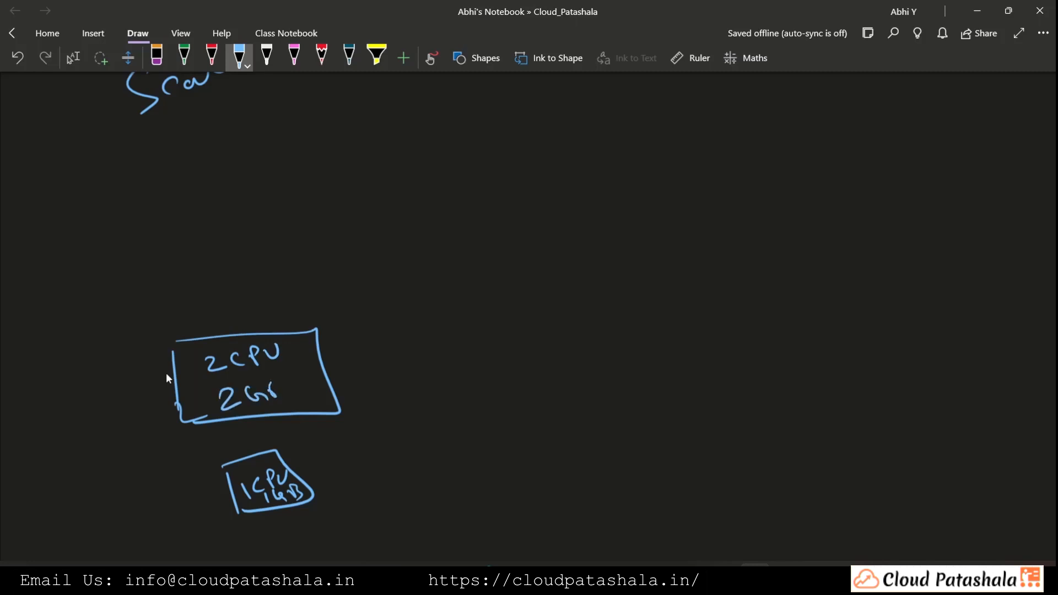
{"action": "left_click_drag", "start_coordinate": [267, 398], "coordinate": [277, 388]}
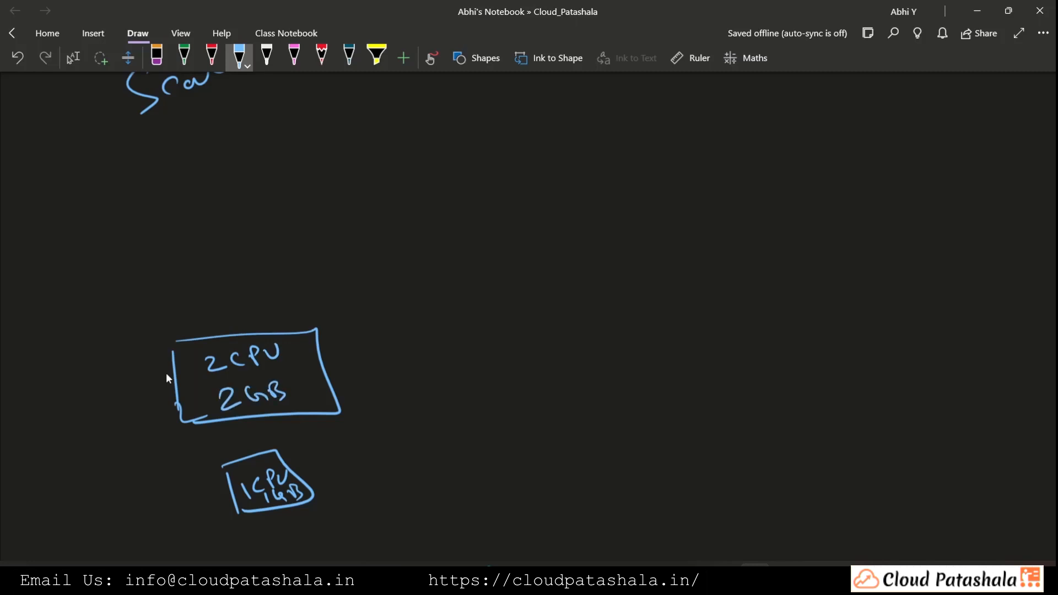
{"action": "left_click_drag", "start_coordinate": [124, 194], "coordinate": [131, 267]}
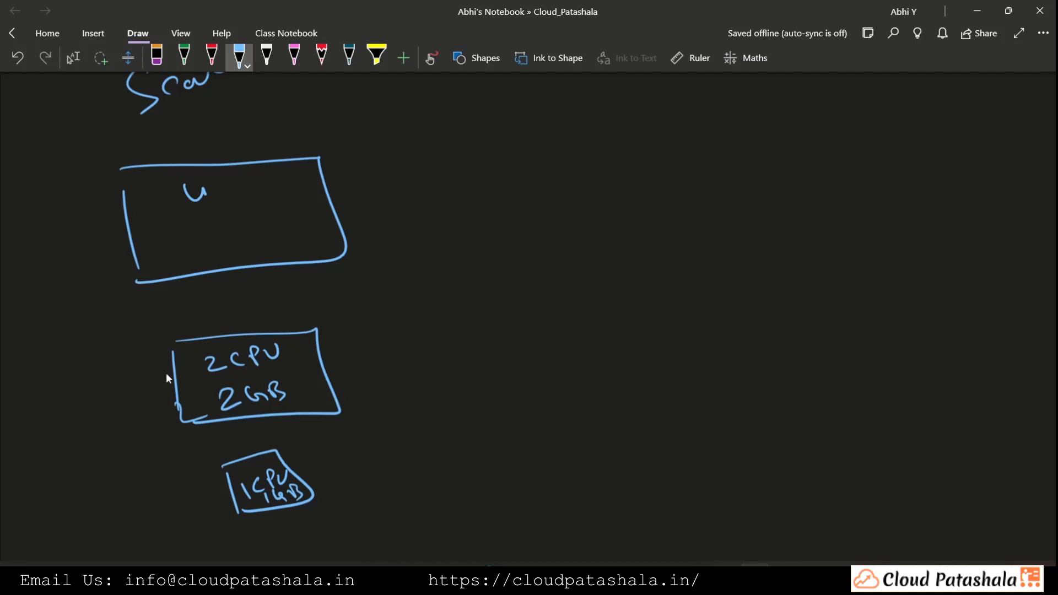
{"action": "left_click_drag", "start_coordinate": [182, 185], "coordinate": [260, 197]}
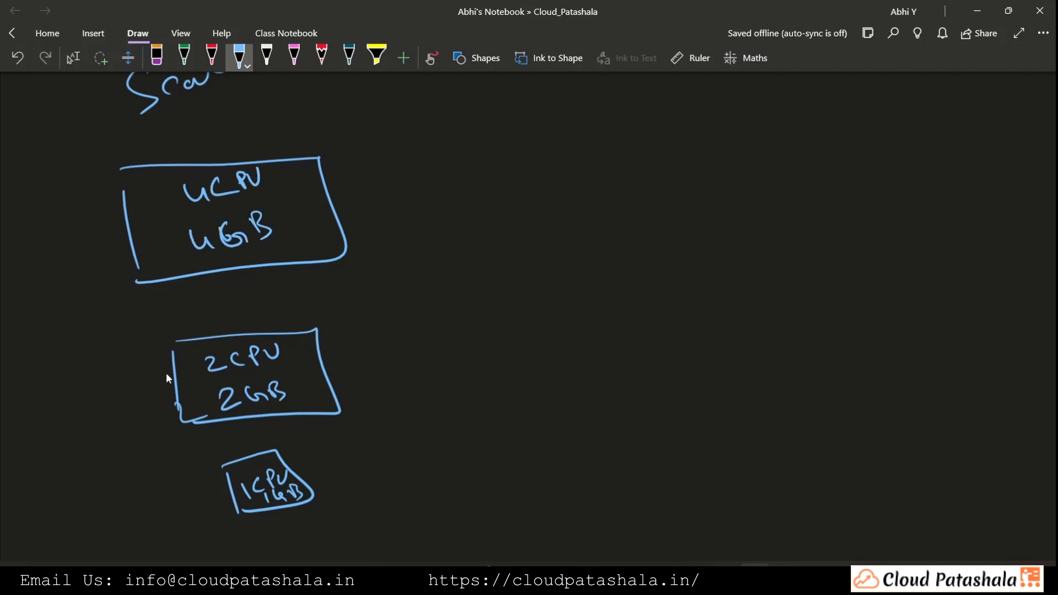
Draw an upward arrow labelled 'Scaling UP' beside the boxes and begin a large box at right
{"action": "scroll", "scroll_direction": "down", "scroll_amount": 3}
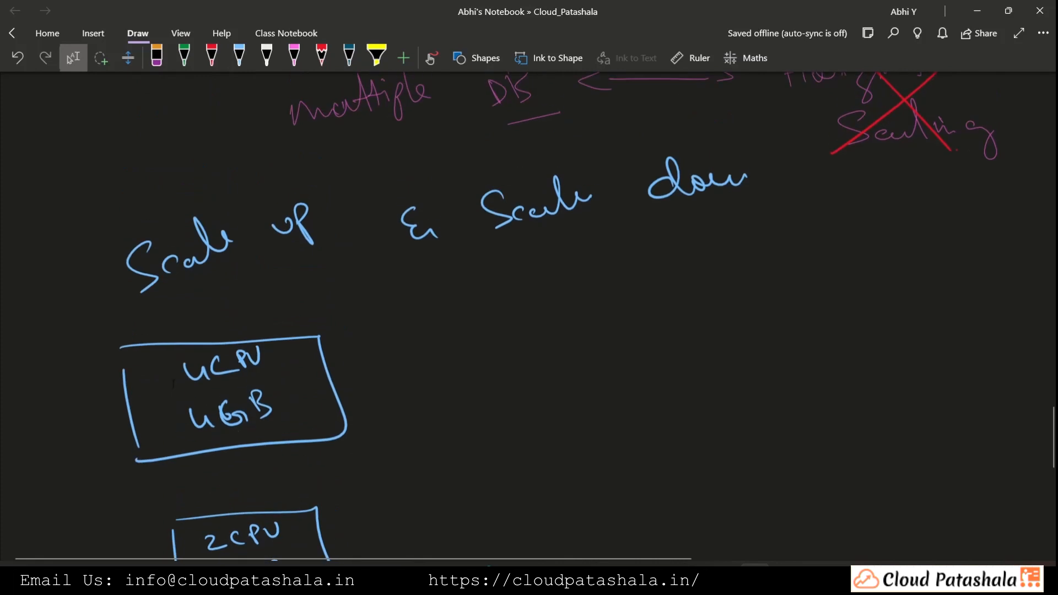
{"action": "scroll", "scroll_direction": "down", "scroll_amount": 3}
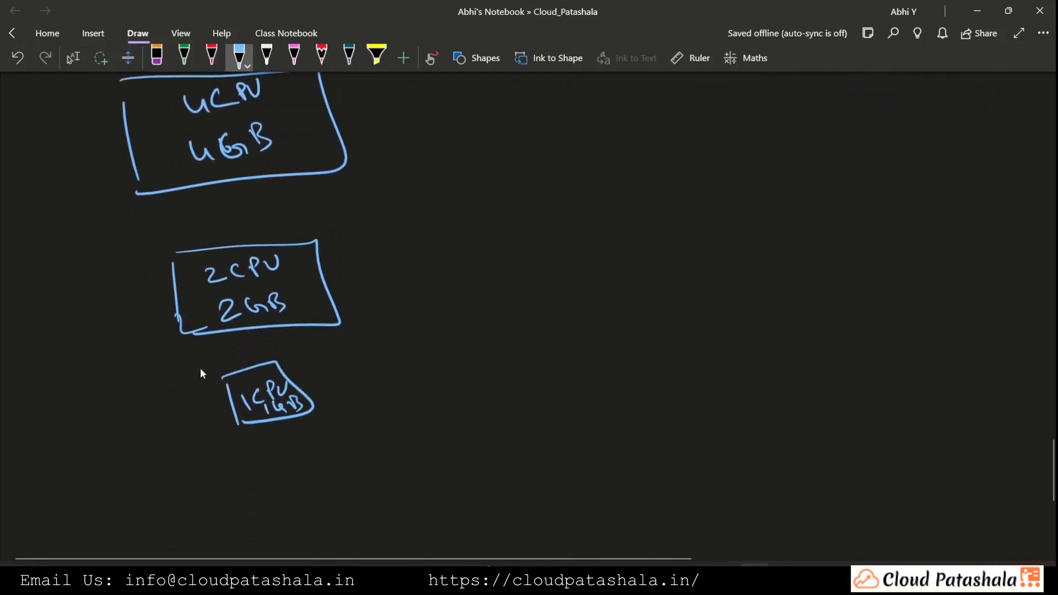
{"action": "left_click_drag", "start_coordinate": [449, 334], "coordinate": [438, 101]}
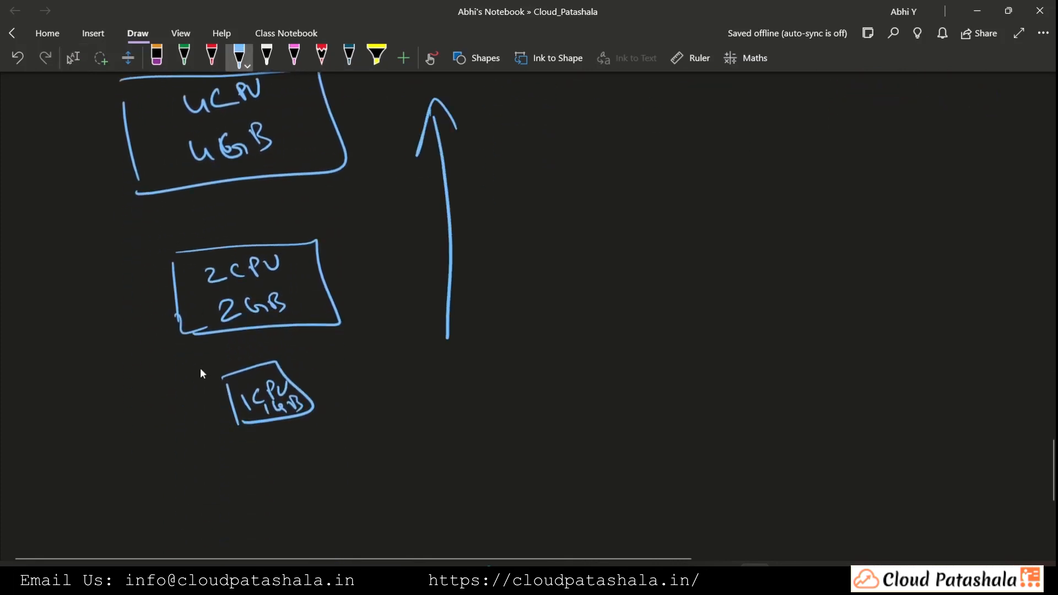
{"action": "left_click_drag", "start_coordinate": [497, 169], "coordinate": [540, 203]}
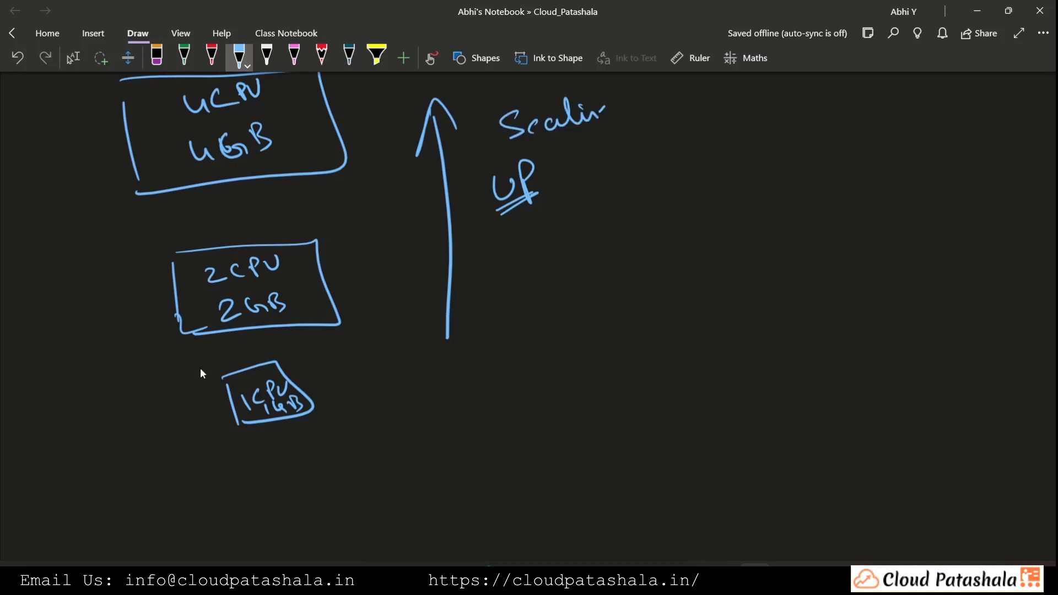
{"action": "left_click_drag", "start_coordinate": [601, 112], "coordinate": [628, 142]}
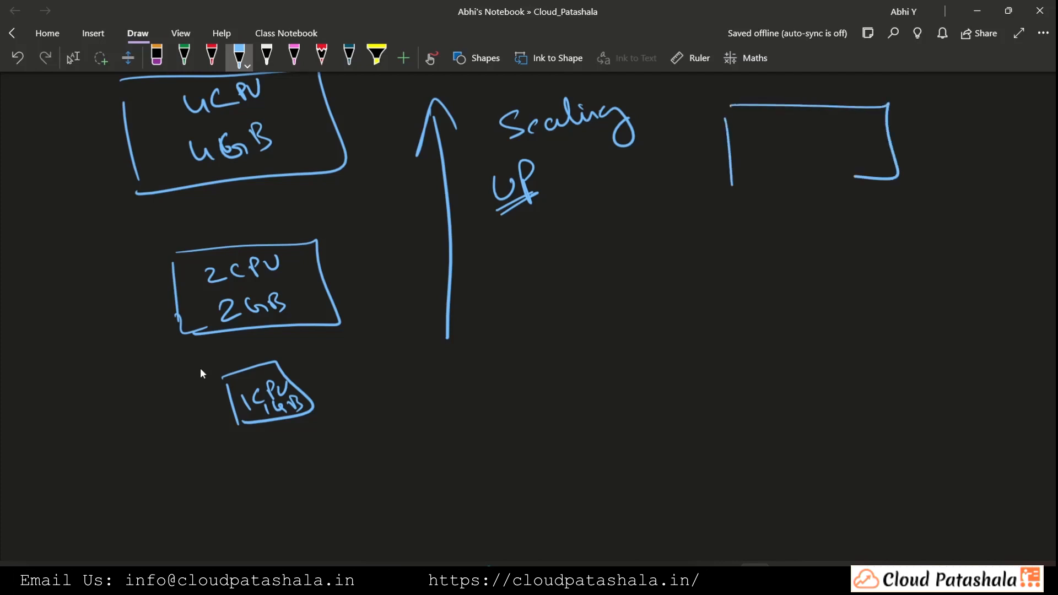
Label the large right-hand server box 32GB and 32CPU
{"action": "type", "text": "32GB"}
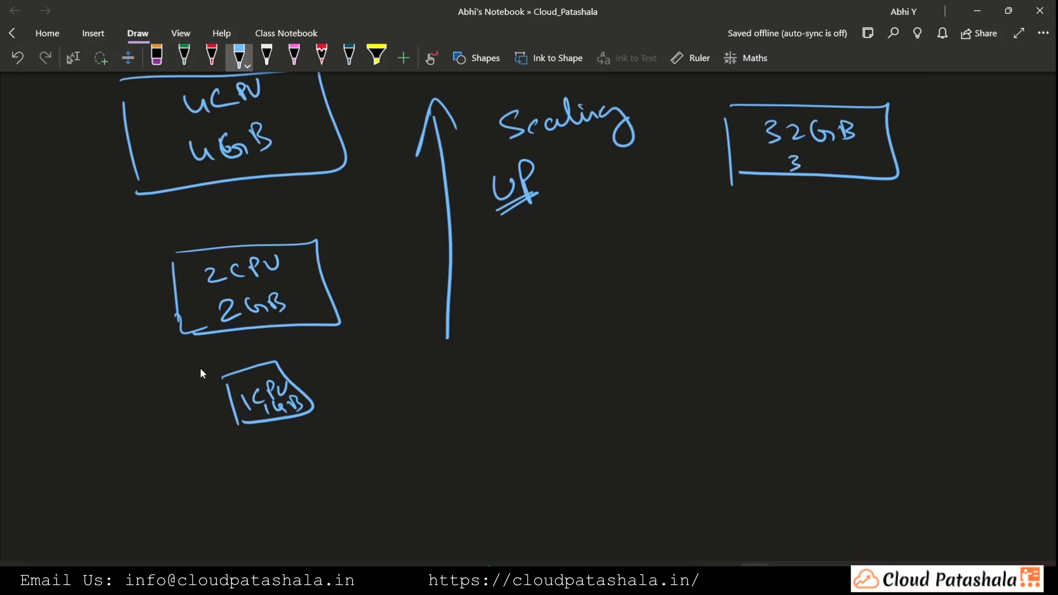
{"action": "left_click_drag", "start_coordinate": [797, 159], "coordinate": [850, 158]}
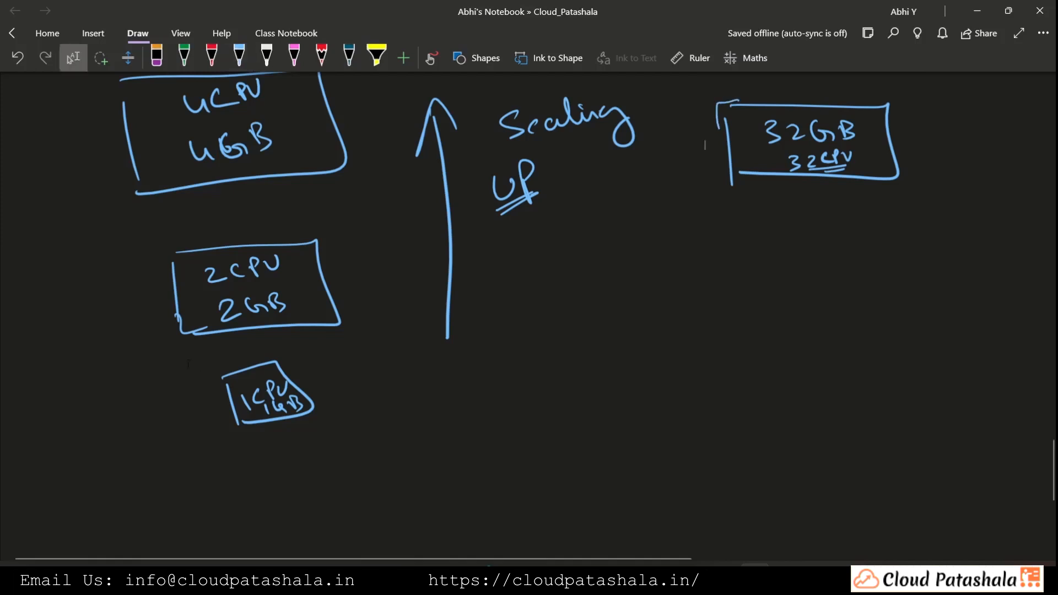
{"action": "scroll", "scroll_direction": "down", "scroll_amount": 3}
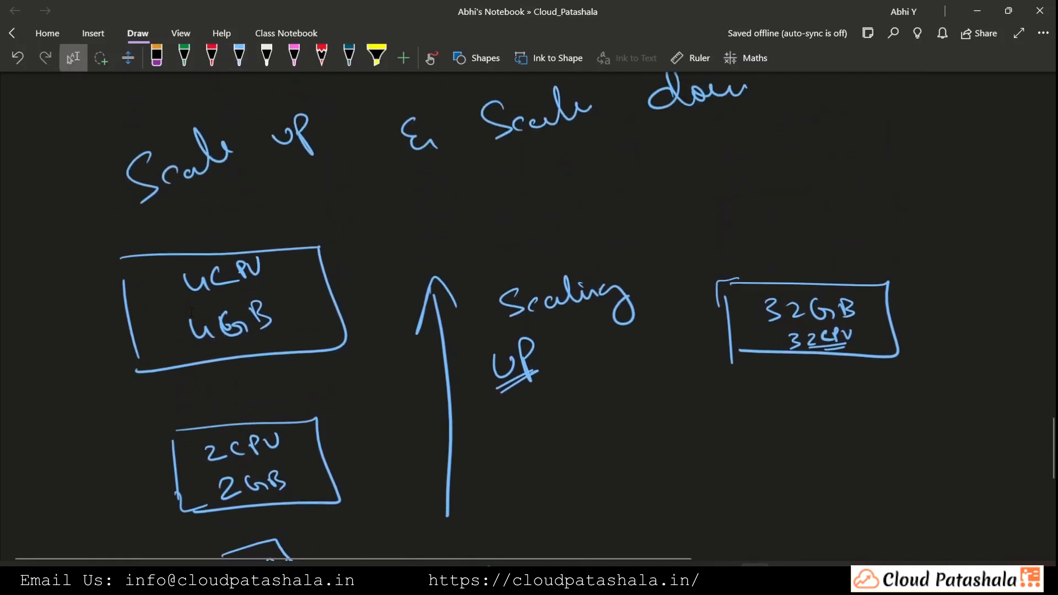
Draw two pink usage graphs above the 32GB box, CPU near 10% and RAM near 40% of 100%
{"action": "left_click", "coordinate": [293, 58]}
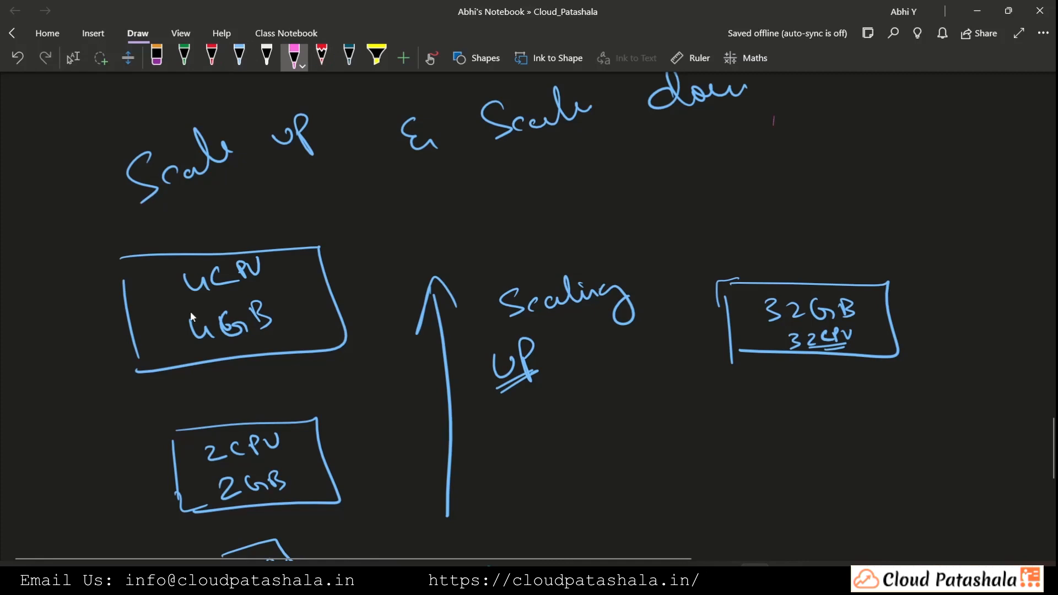
{"action": "left_click_drag", "start_coordinate": [770, 121], "coordinate": [912, 179]}
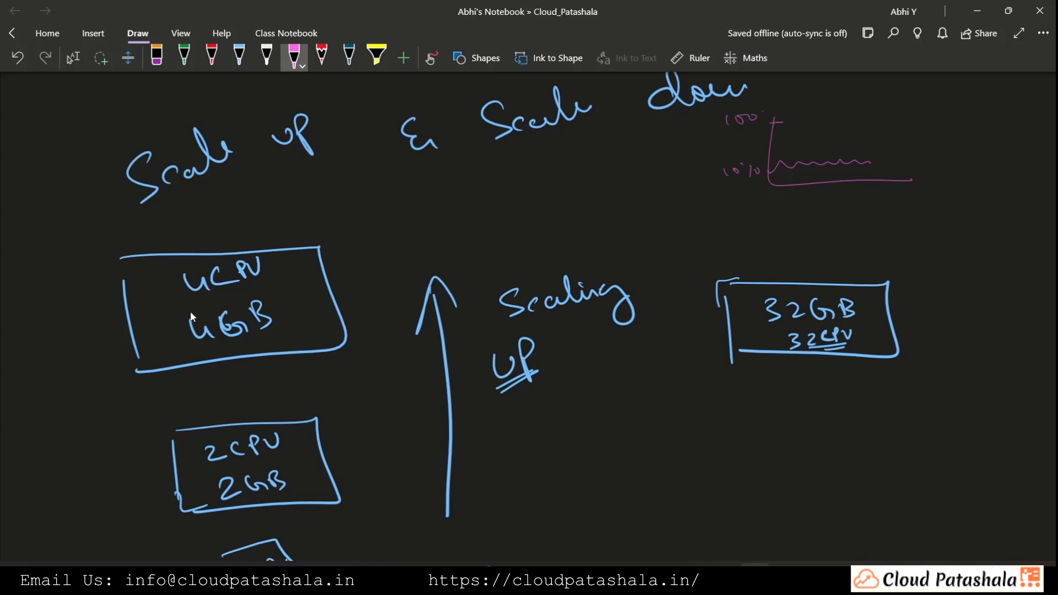
{"action": "left_click_drag", "start_coordinate": [845, 200], "coordinate": [992, 245]}
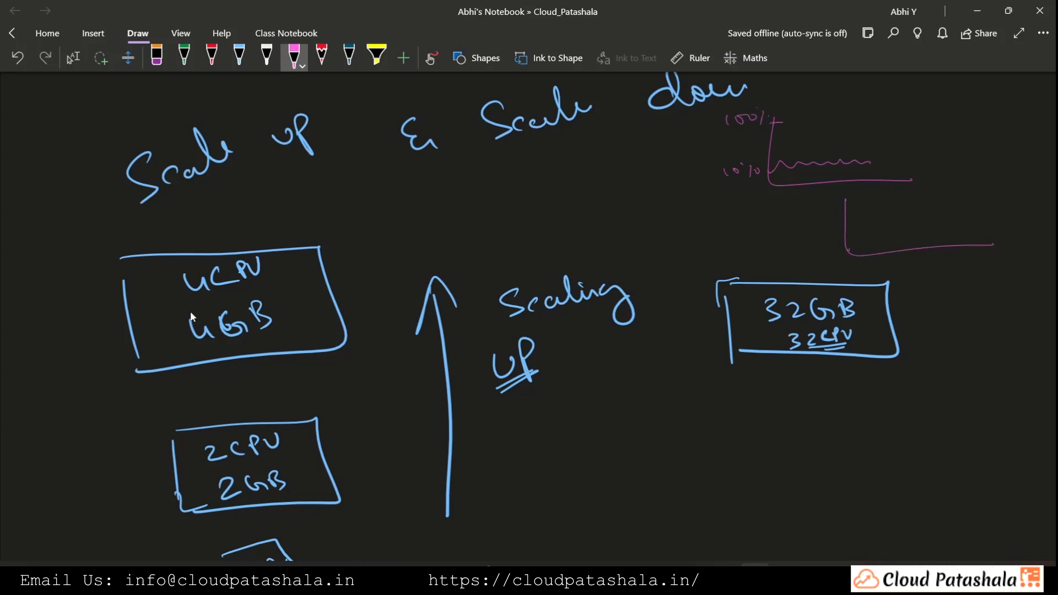
{"action": "left_click_drag", "start_coordinate": [847, 254], "coordinate": [969, 222]}
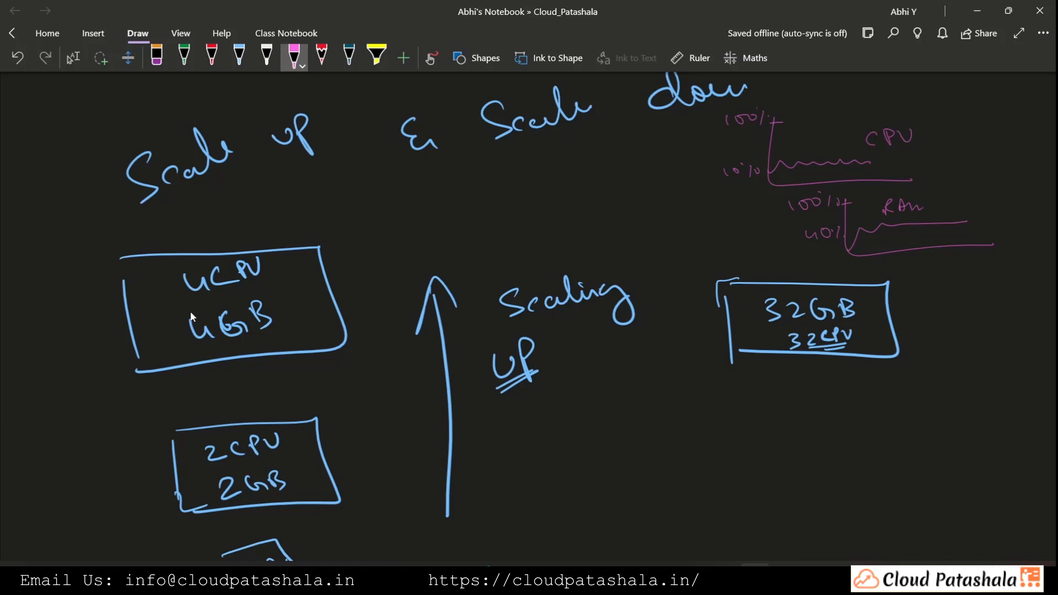
{"action": "scroll", "scroll_direction": "down", "scroll_amount": 3}
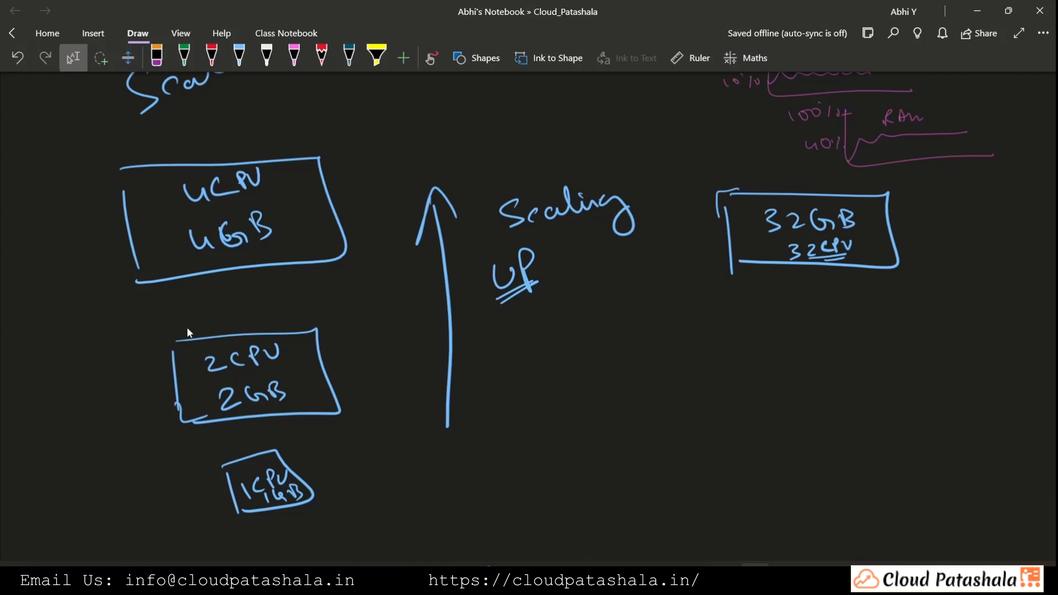
Add a pink down arrow labelled 'down' and a blue 16CPU 16GB box below the 32GB server
{"action": "left_click", "coordinate": [294, 58]}
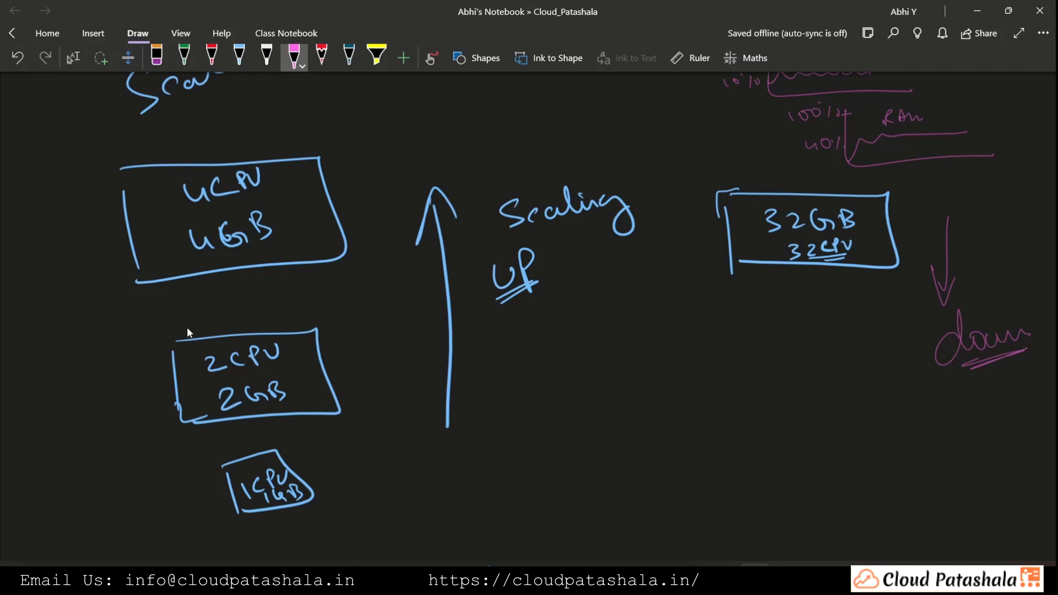
{"action": "left_click", "coordinate": [238, 56]}
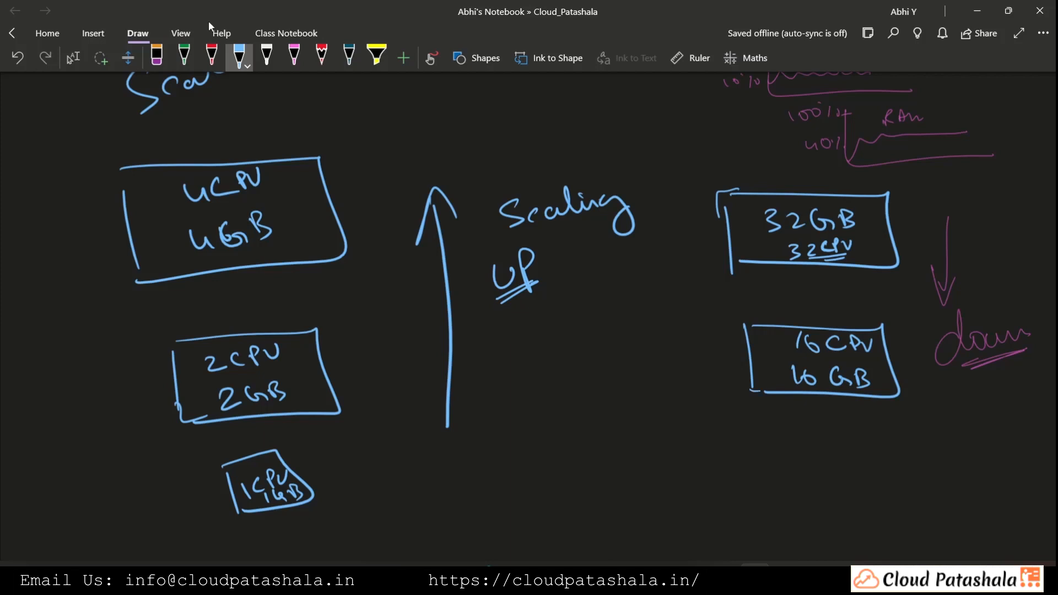
{"action": "mouse_move", "coordinate": [213, 7]}
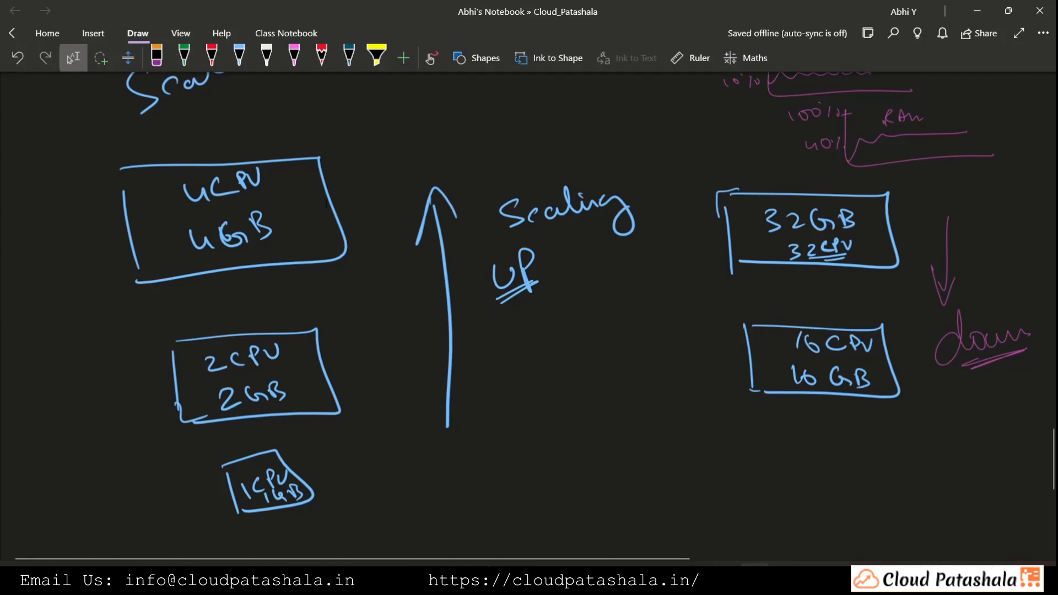
{"action": "scroll", "scroll_direction": "down", "scroll_amount": 3}
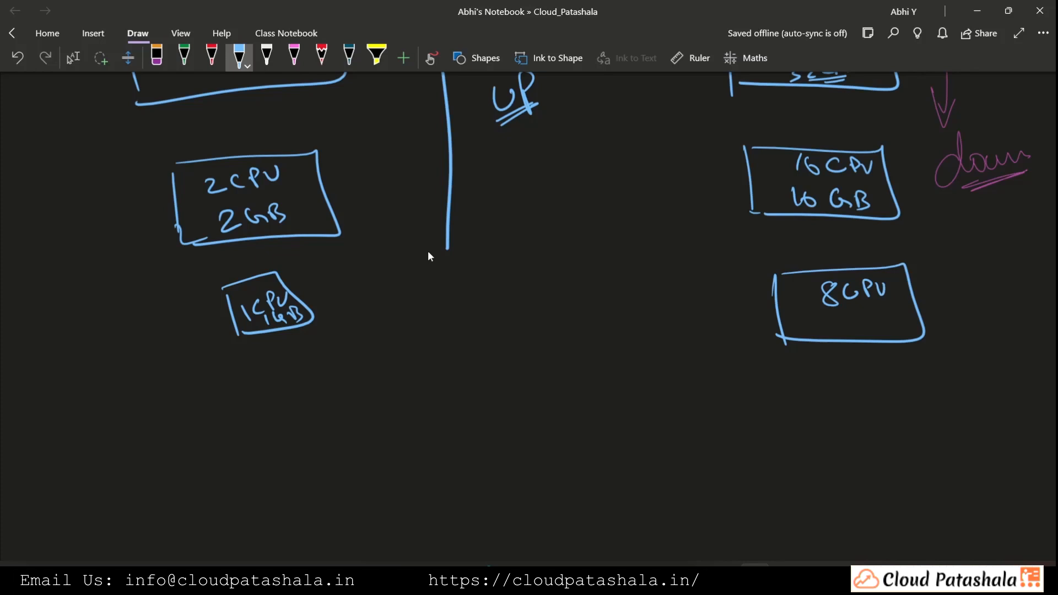
Label the 8CPU 8GB and 4CPU 4GB boxes and draw a long downward arrow marked 'Scaling down'
{"action": "left_click_drag", "start_coordinate": [821, 324], "coordinate": [885, 328]}
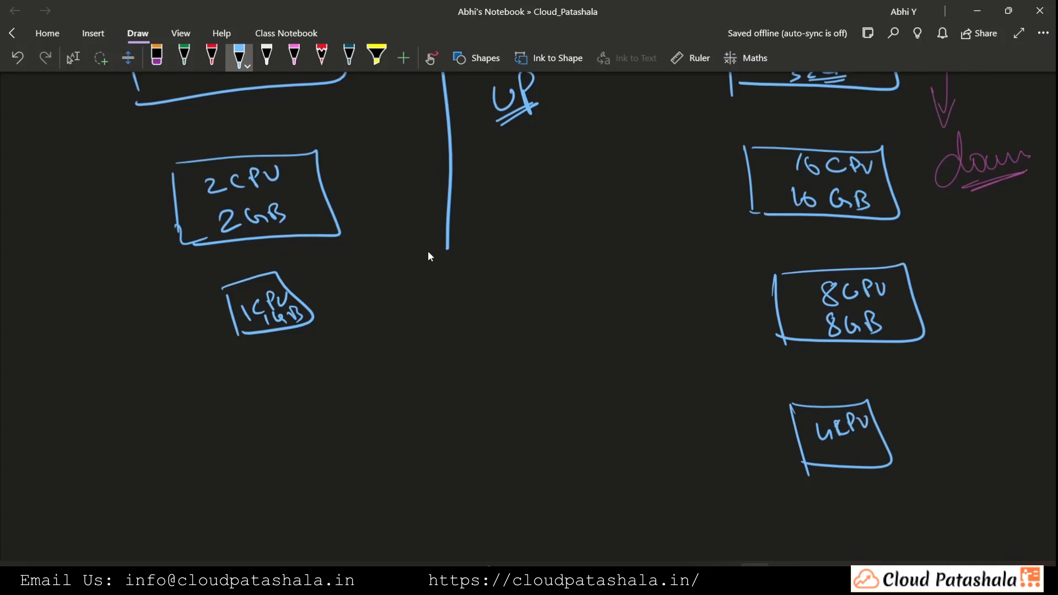
{"action": "left_click_drag", "start_coordinate": [827, 452], "coordinate": [878, 452]}
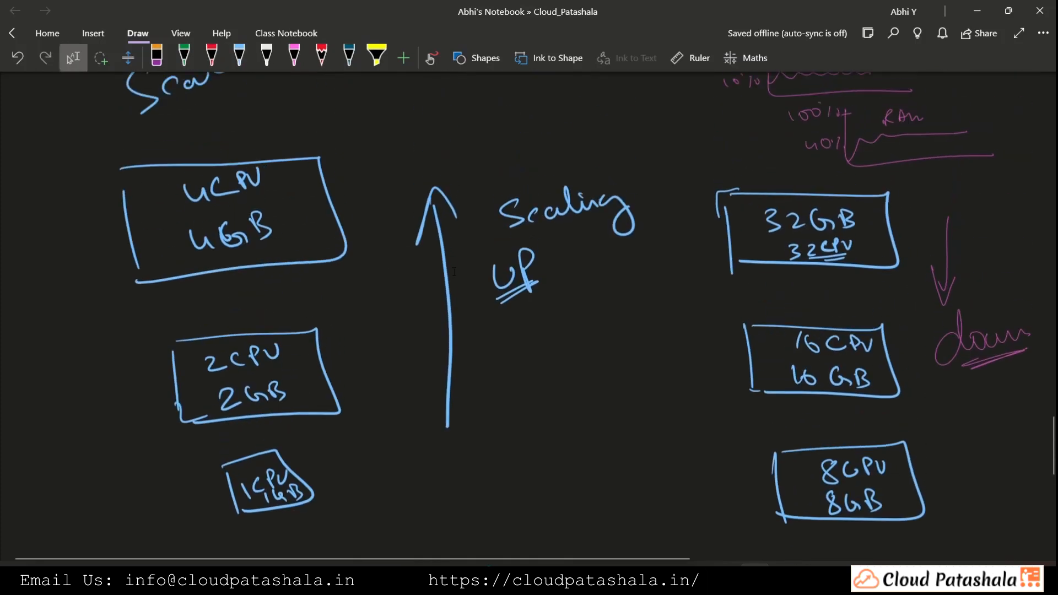
{"action": "left_click_drag", "start_coordinate": [635, 280], "coordinate": [628, 519]}
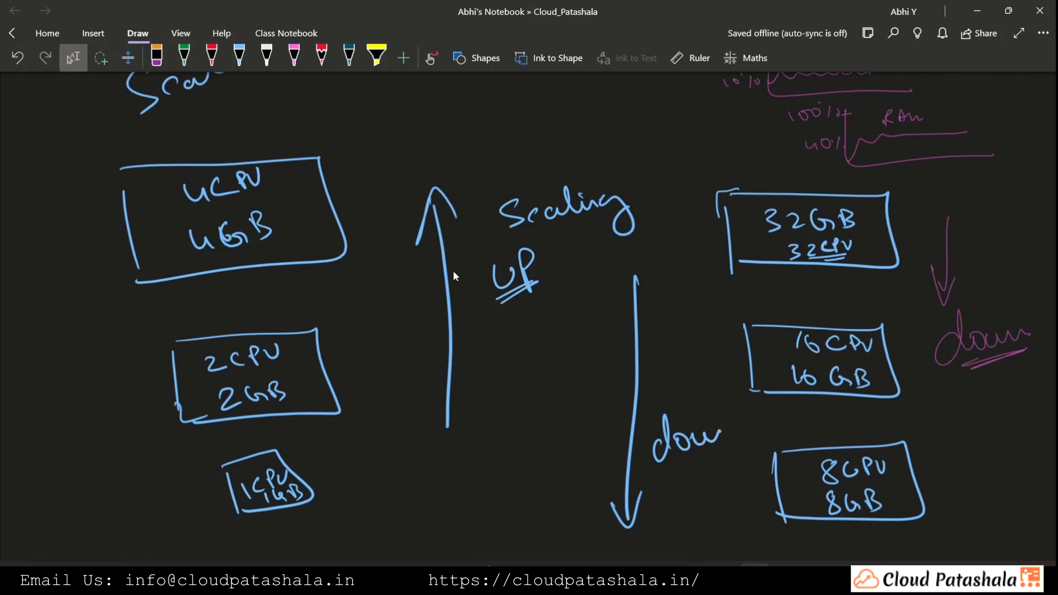
{"action": "left_click_drag", "start_coordinate": [658, 365], "coordinate": [699, 379]}
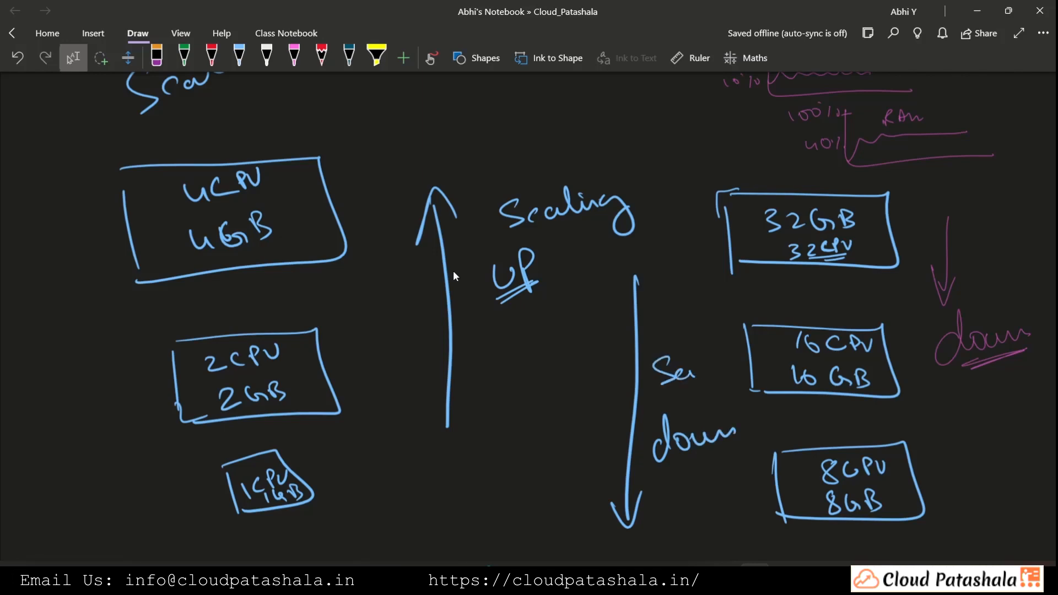
{"action": "scroll", "scroll_direction": "down", "scroll_amount": 3}
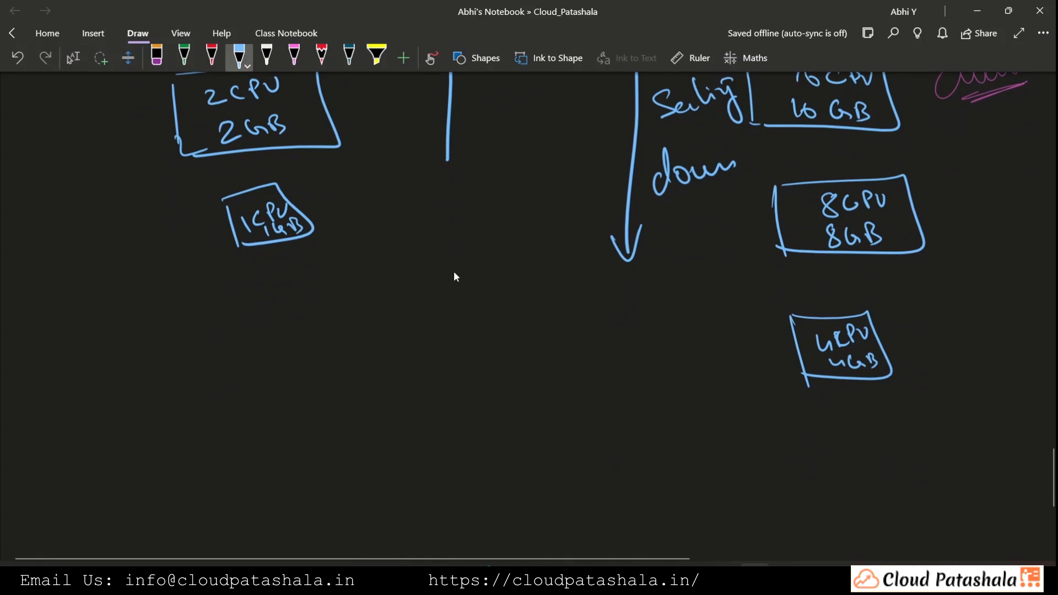
Handwrite the letters V-E-R-T-I-C in blue pen running down the page below the diagram
{"action": "left_click_drag", "start_coordinate": [496, 257], "coordinate": [530, 321]}
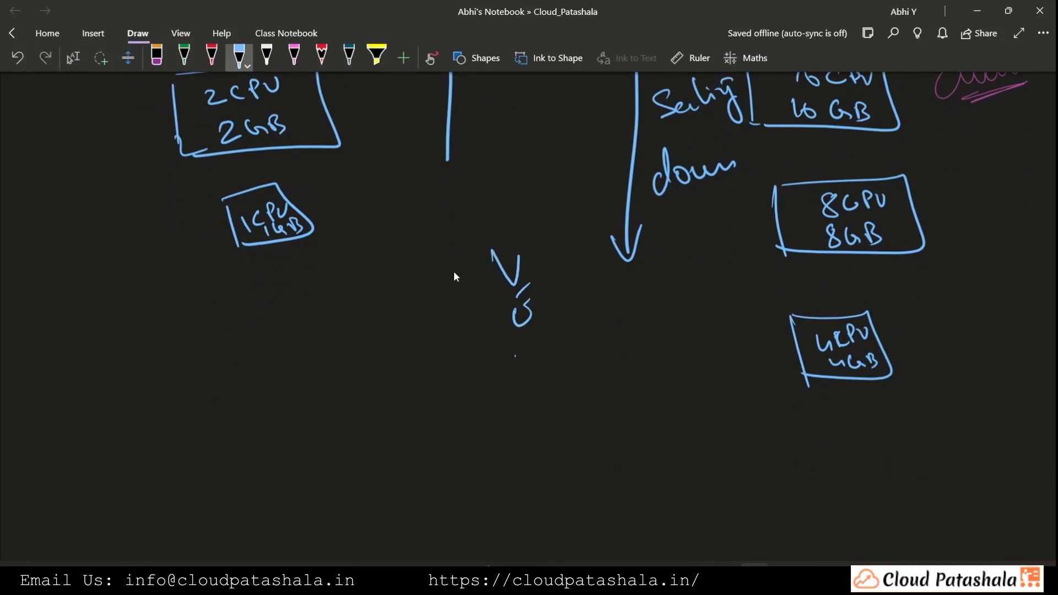
{"action": "left_click_drag", "start_coordinate": [527, 351], "coordinate": [554, 499]}
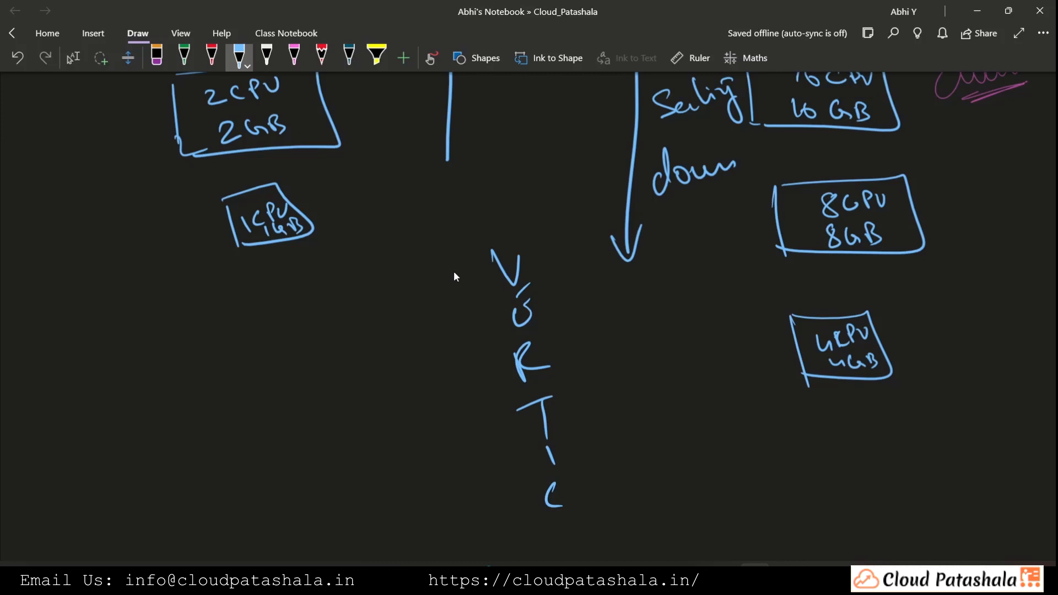
{"action": "scroll", "scroll_direction": "down", "scroll_amount": 3}
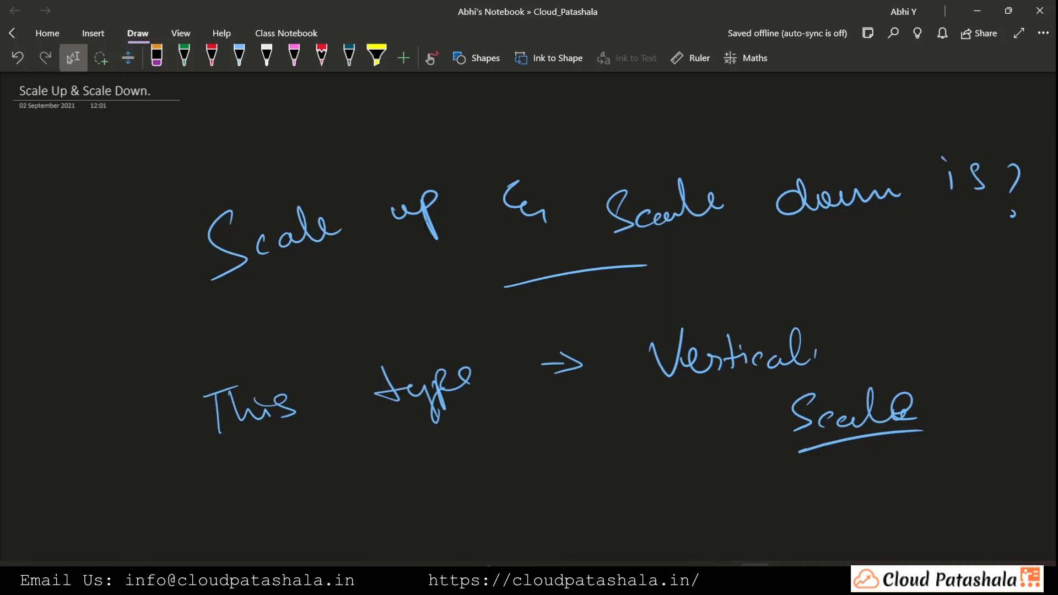
{"action": "scroll", "scroll_direction": "down", "scroll_amount": 3}
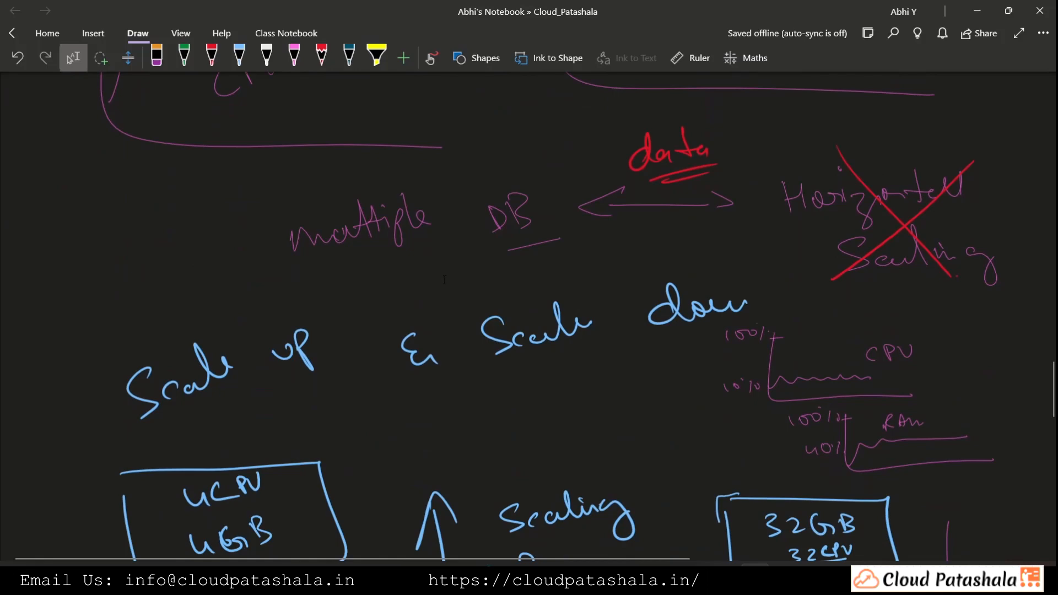
{"action": "scroll", "scroll_direction": "down", "scroll_amount": 3}
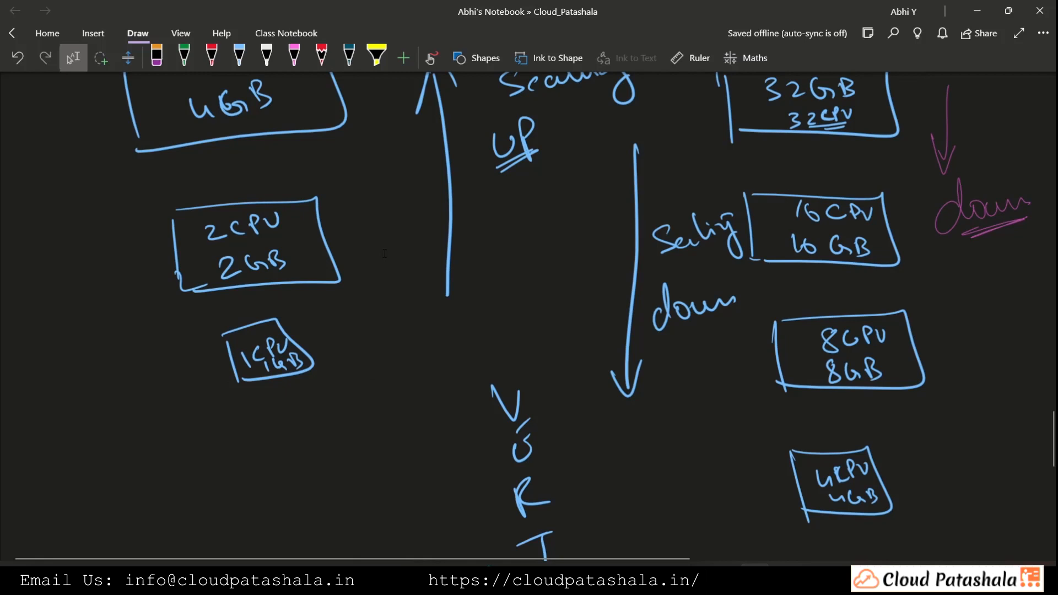
{"action": "scroll", "scroll_direction": "down", "scroll_amount": 3}
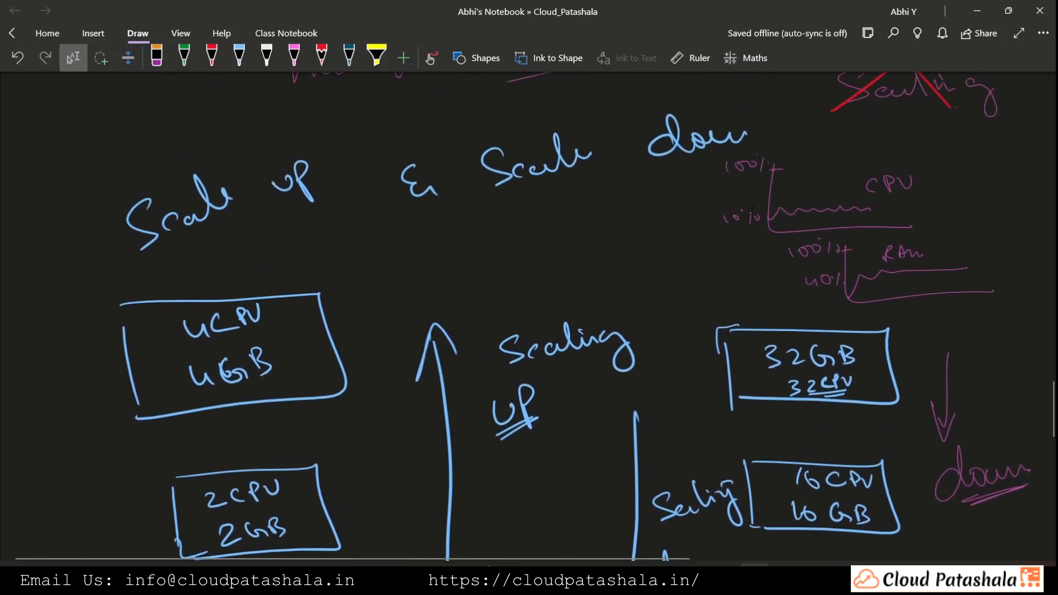
{"action": "scroll", "scroll_direction": "down", "scroll_amount": 3}
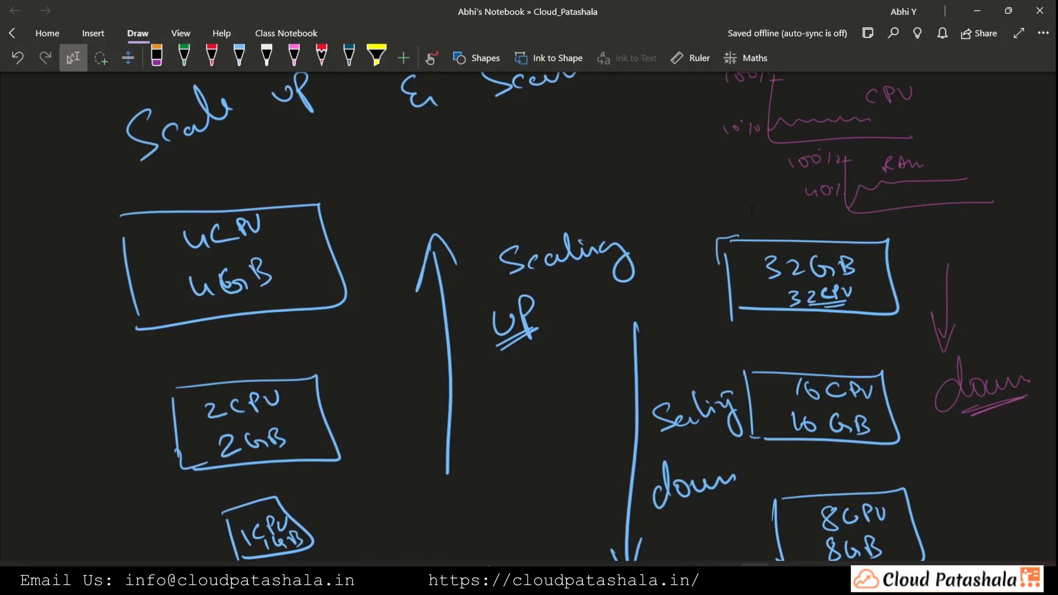
{"action": "scroll", "scroll_direction": "down", "scroll_amount": 3}
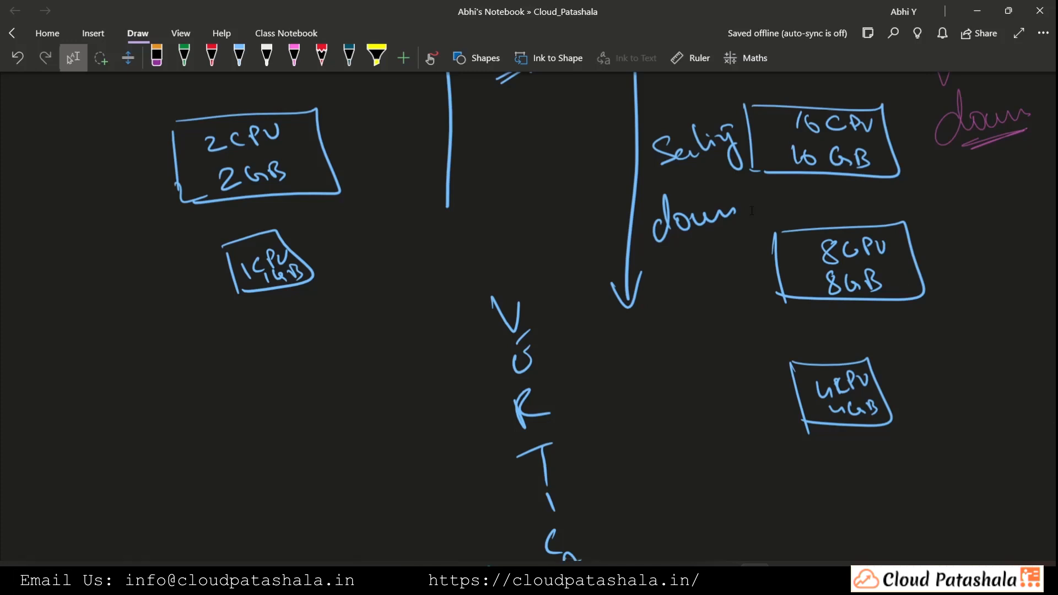
{"action": "scroll", "scroll_direction": "down", "scroll_amount": 3}
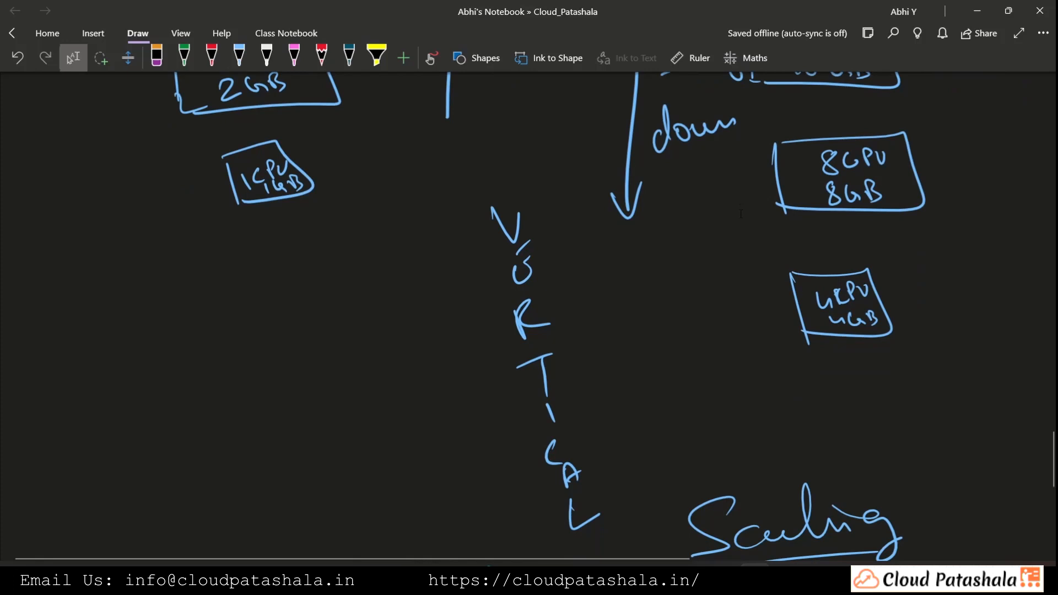
Draw an upward arrow left of 'VERTICAL' and begin a second arrow stroke on its right
{"action": "scroll", "scroll_direction": "down", "scroll_amount": 3}
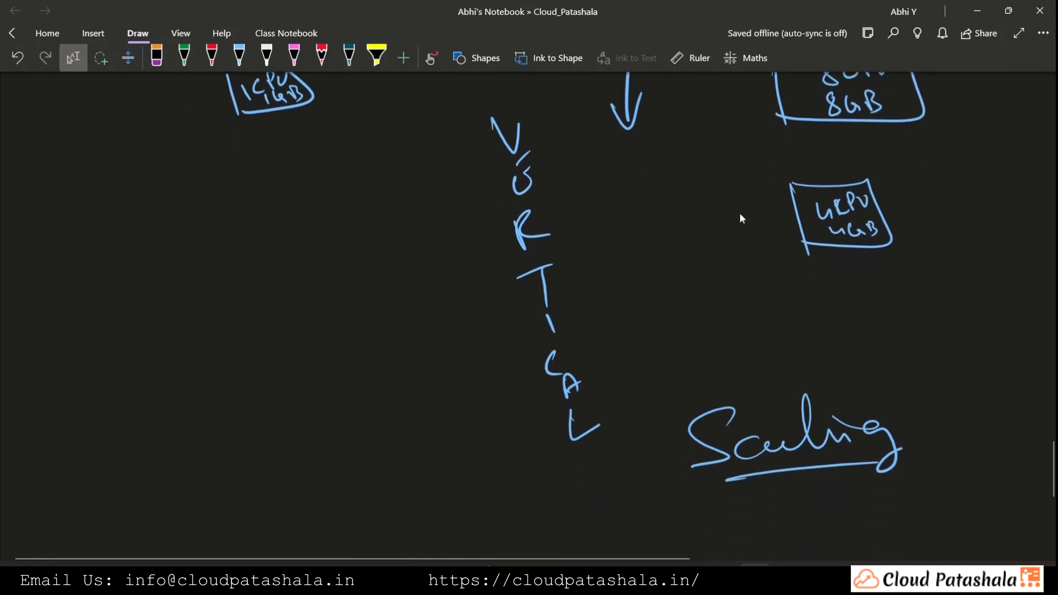
{"action": "left_click_drag", "start_coordinate": [436, 341], "coordinate": [422, 189]}
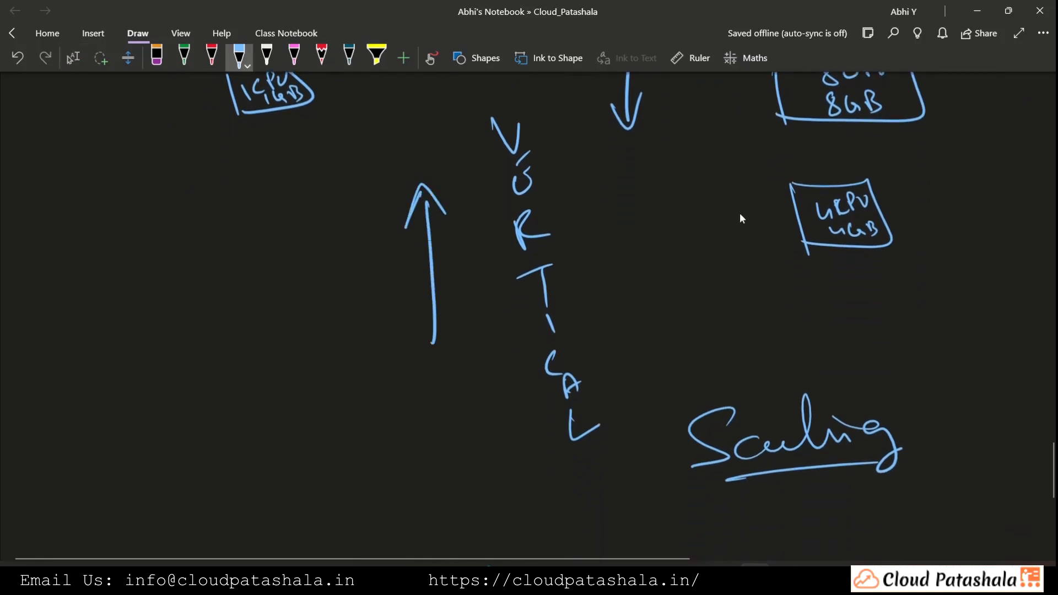
{"action": "left_click_drag", "start_coordinate": [645, 179], "coordinate": [652, 270]}
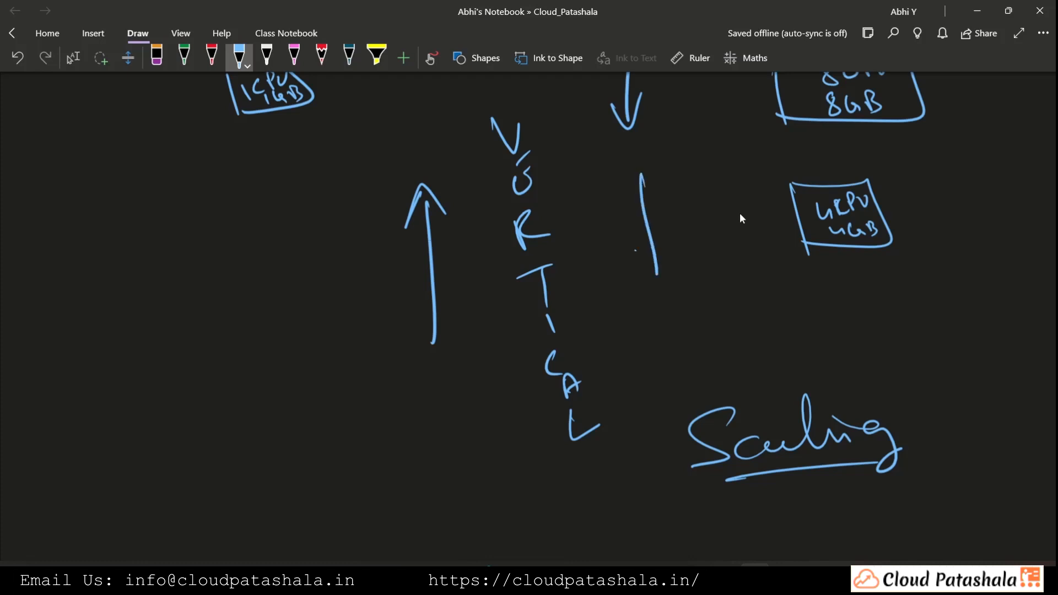